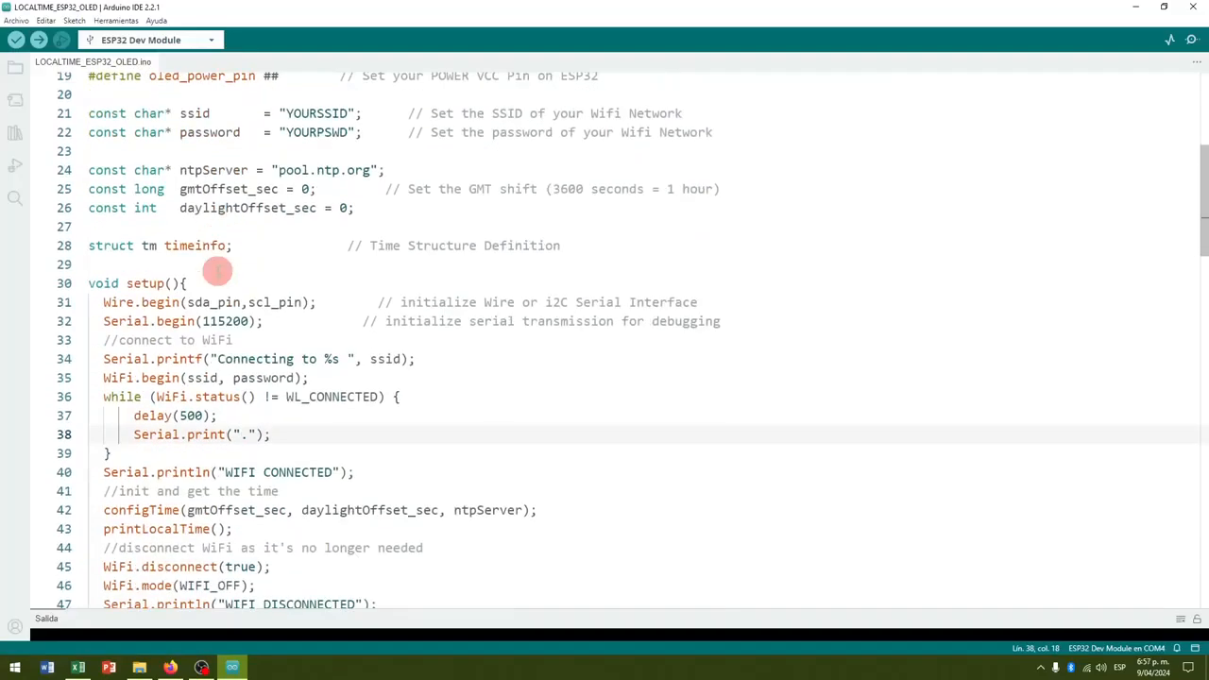
Locate the sda_pin define in LOCALTIME_ESP32_OLED.ino and set it to 27.
scroll(down, 3)
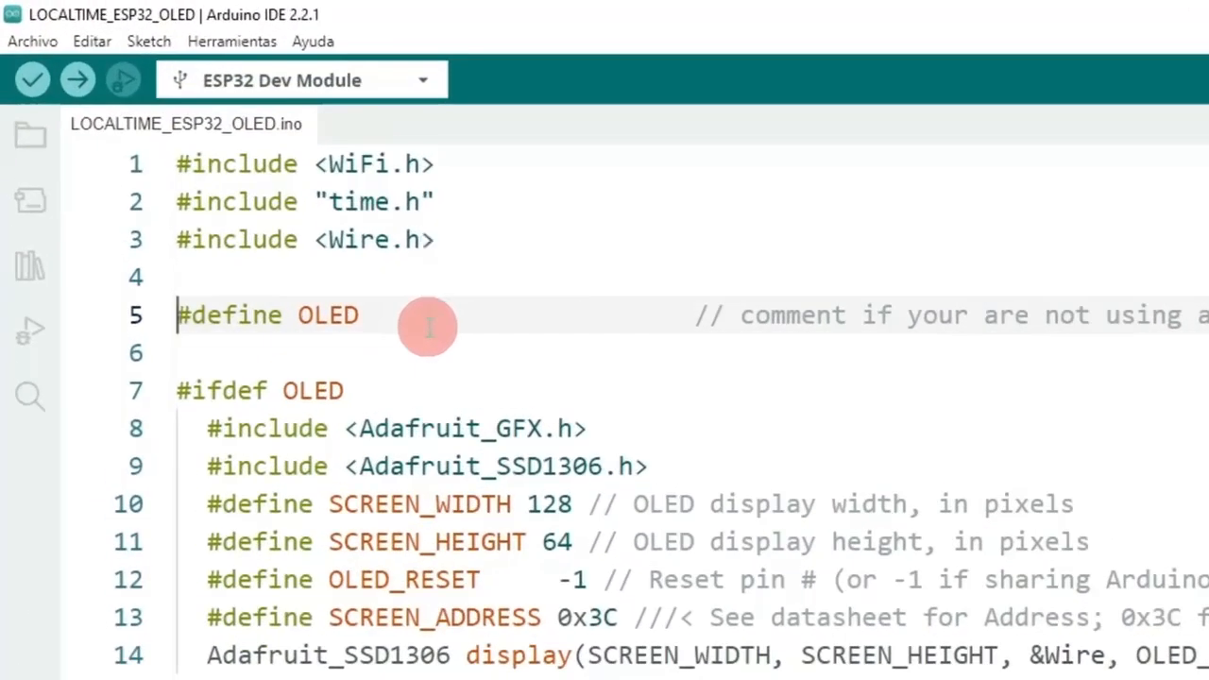
text(// Set your SCL Pin on ESP32)
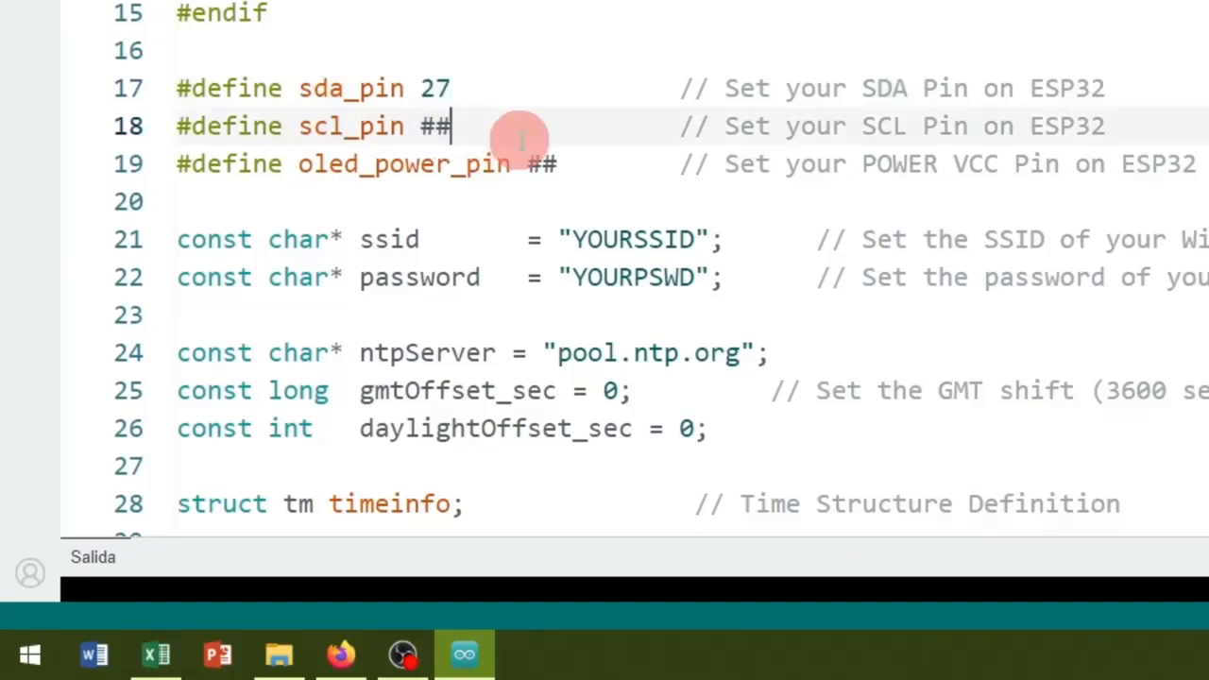
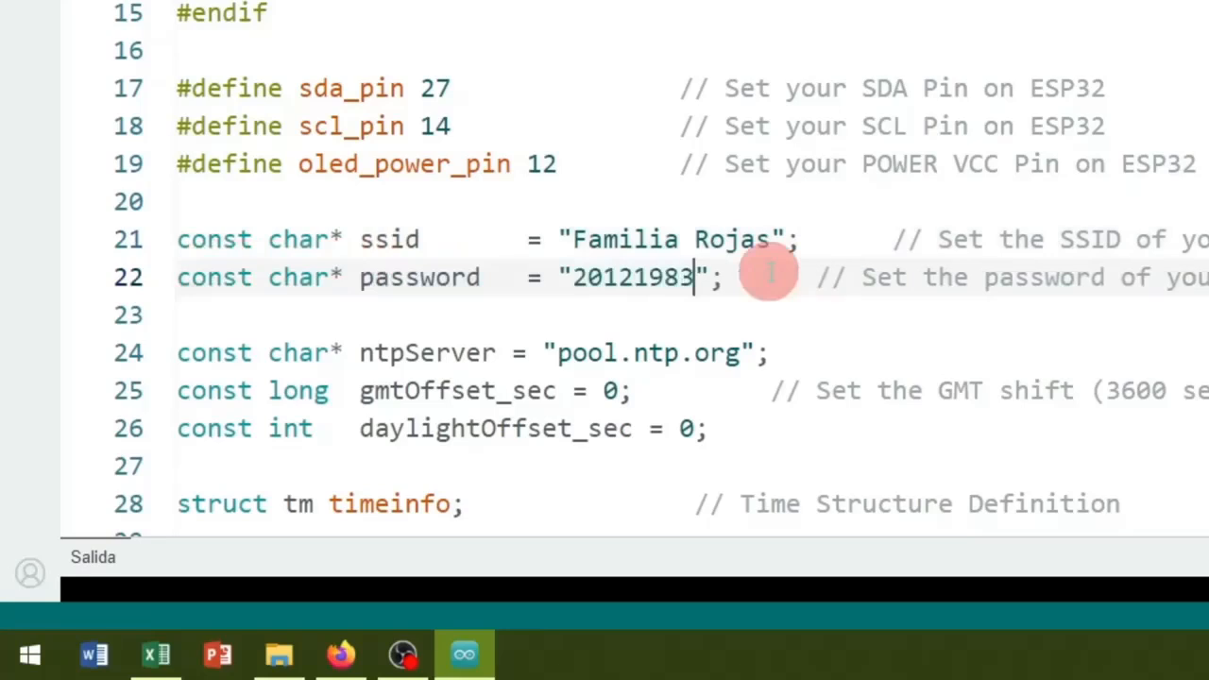
Define scl_pin as 14 and oled_power_pin as 12.
click(171, 353)
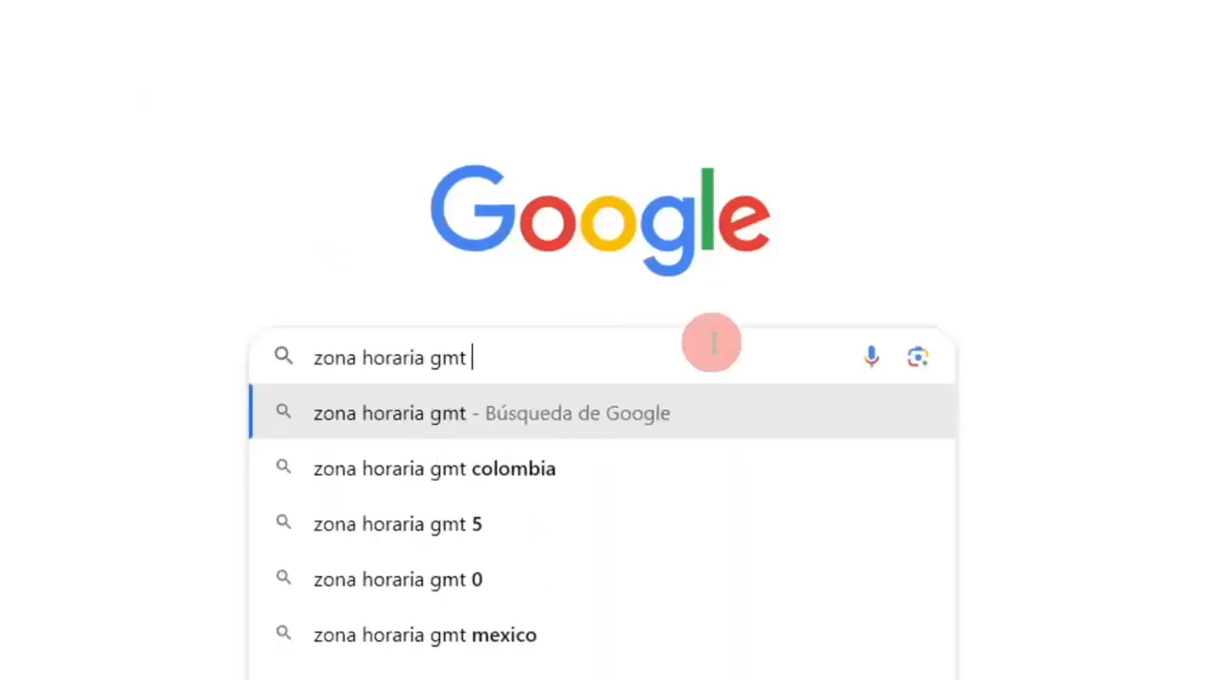
Search Google for 'zona horaria gmt colombia' and read the GMT-5 result.
click(435, 469)
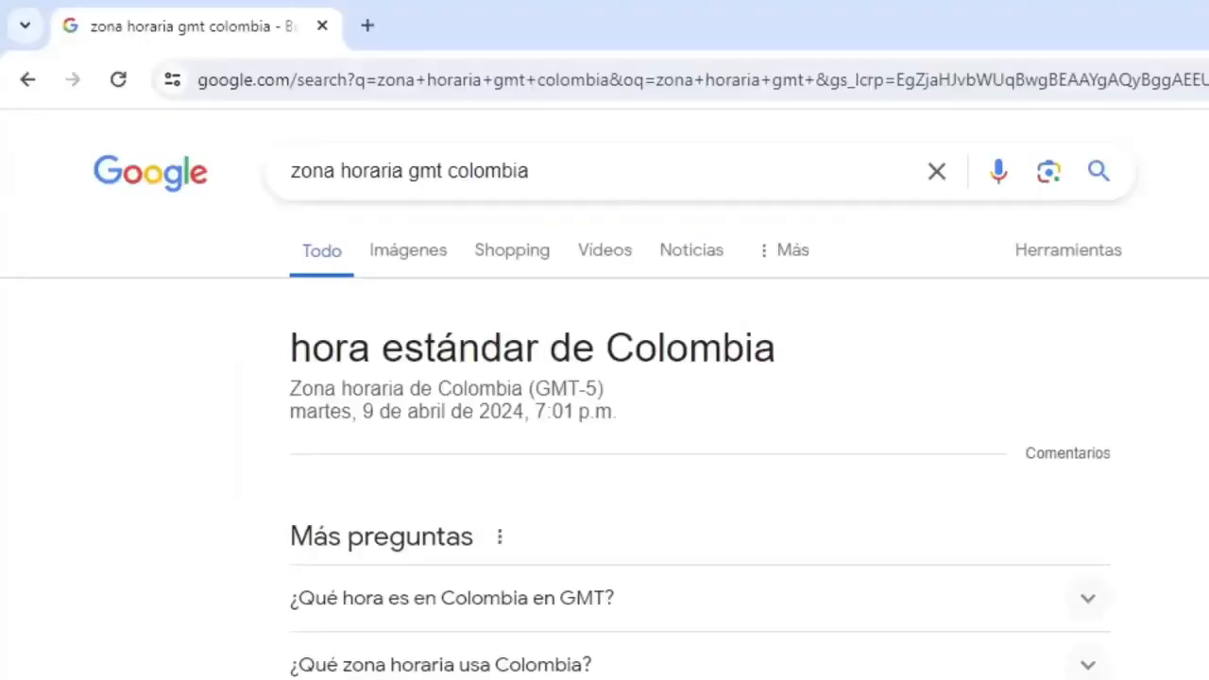
double_click(570, 390)
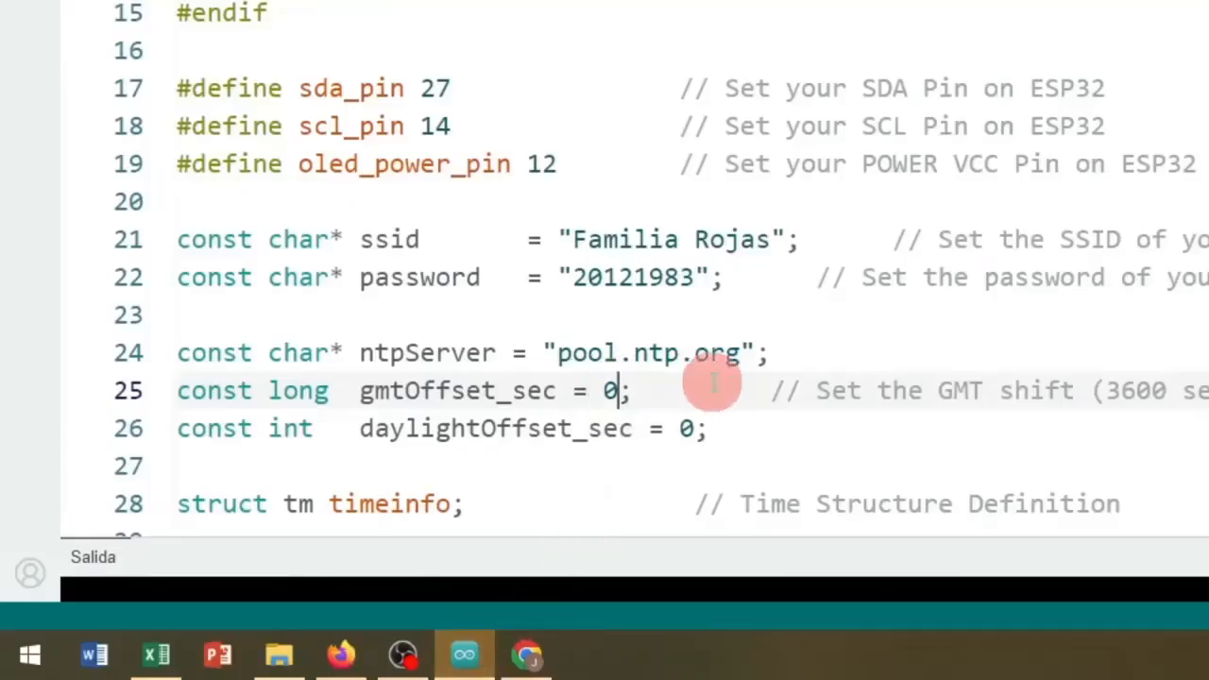
Set gmtOffset_sec to -18000 and confirm ESP32 Dev Module on COM4 under Herramientas.
text(-1800)
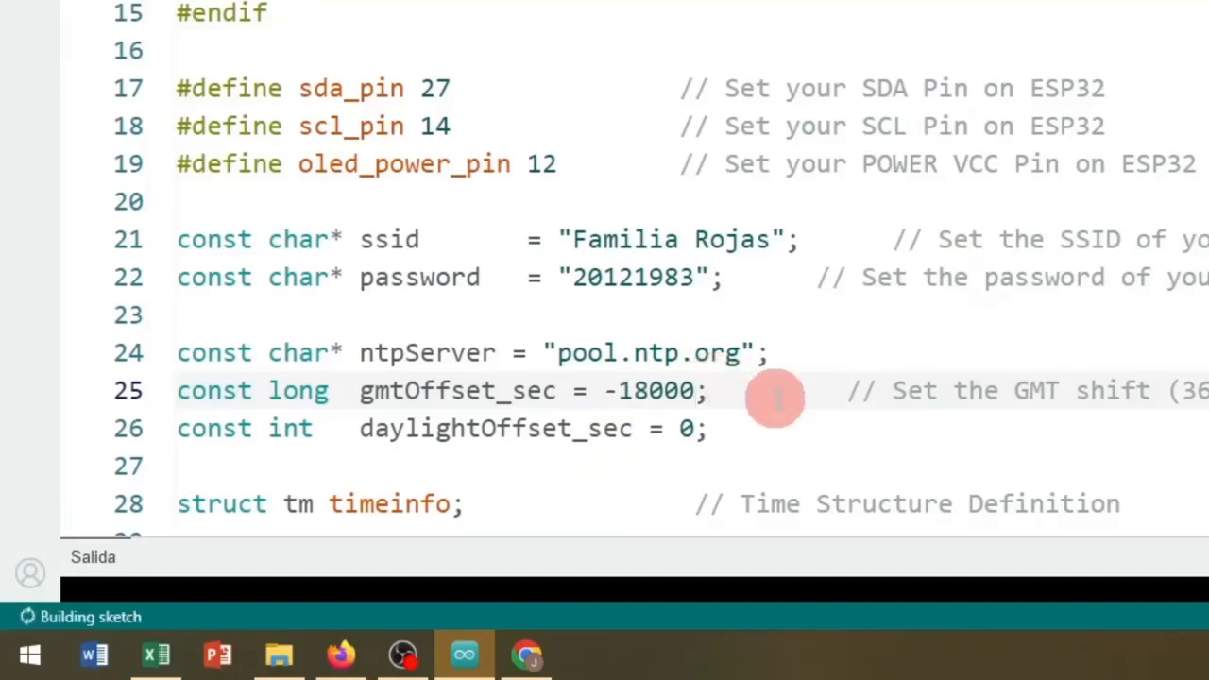
click(177, 30)
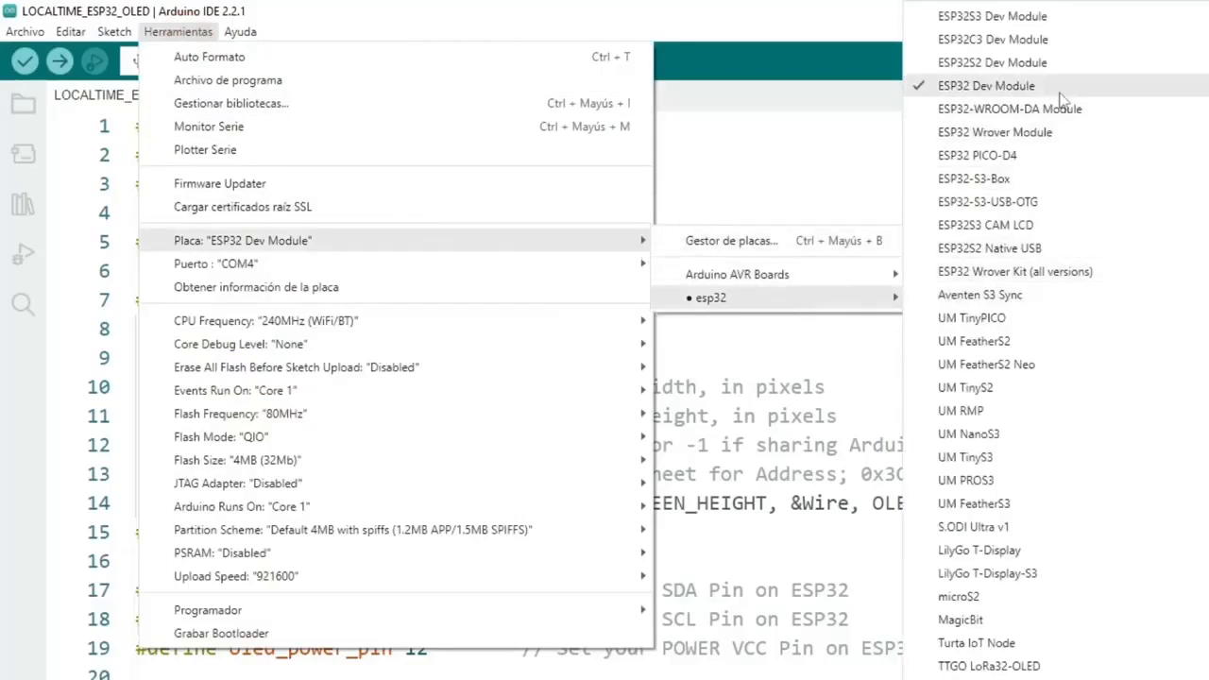
click(986, 85)
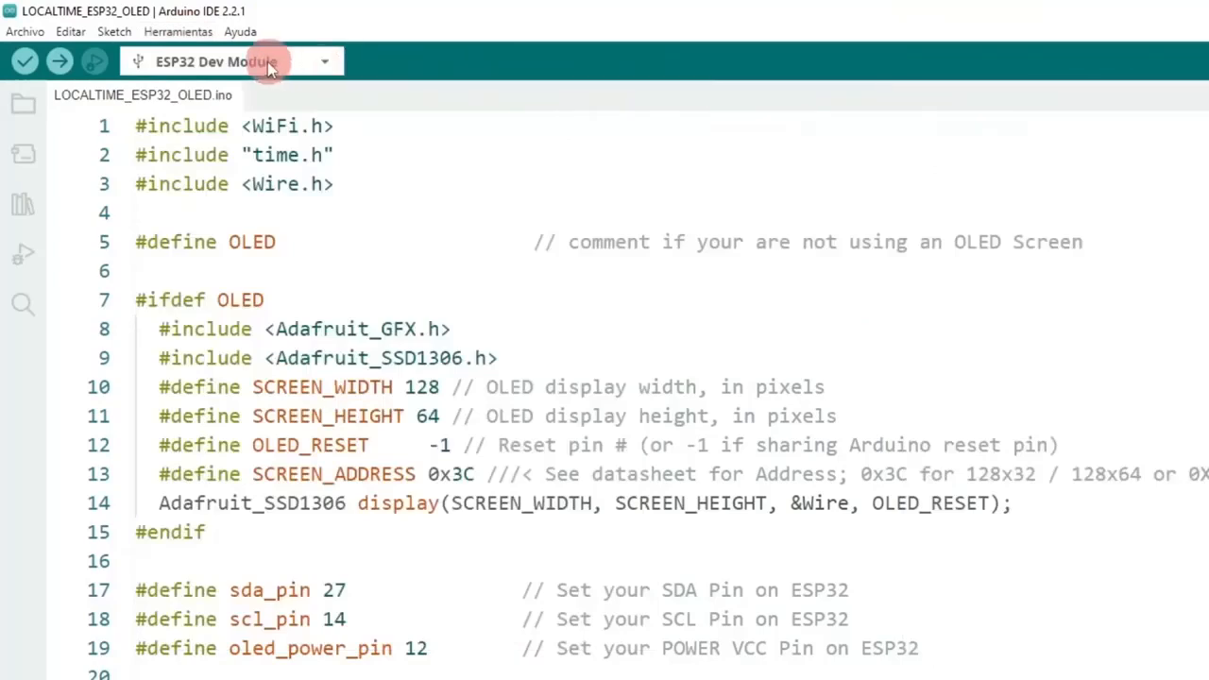
click(178, 30)
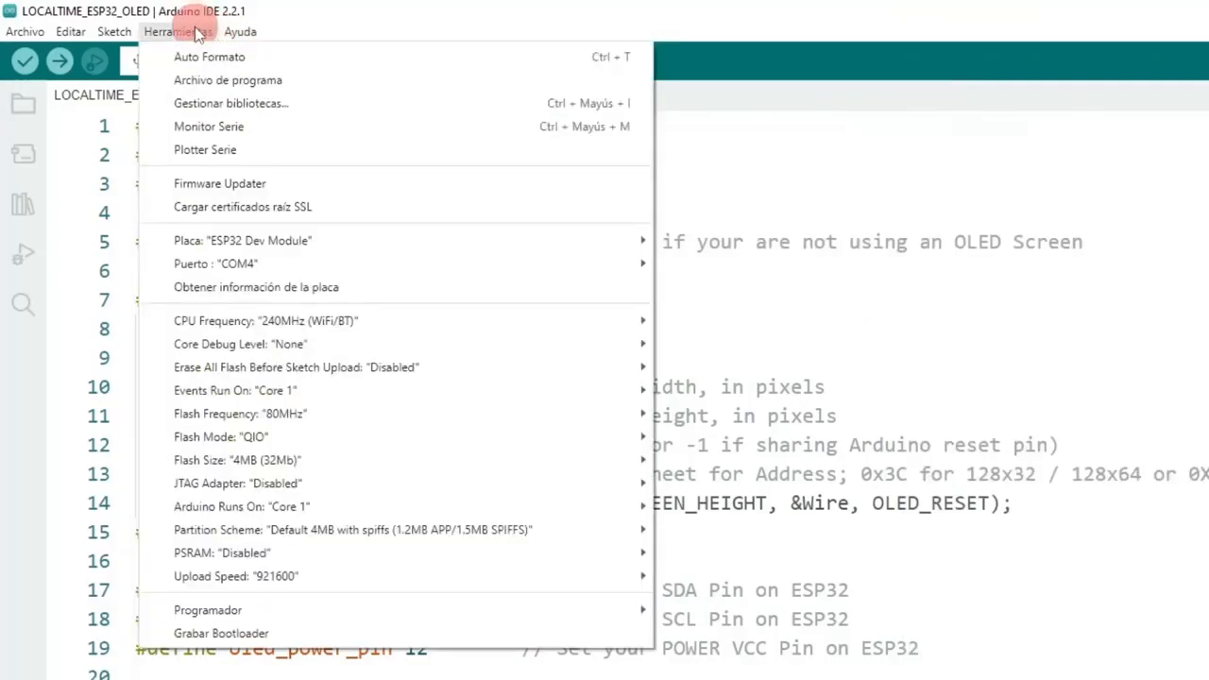
mouse_move(216, 264)
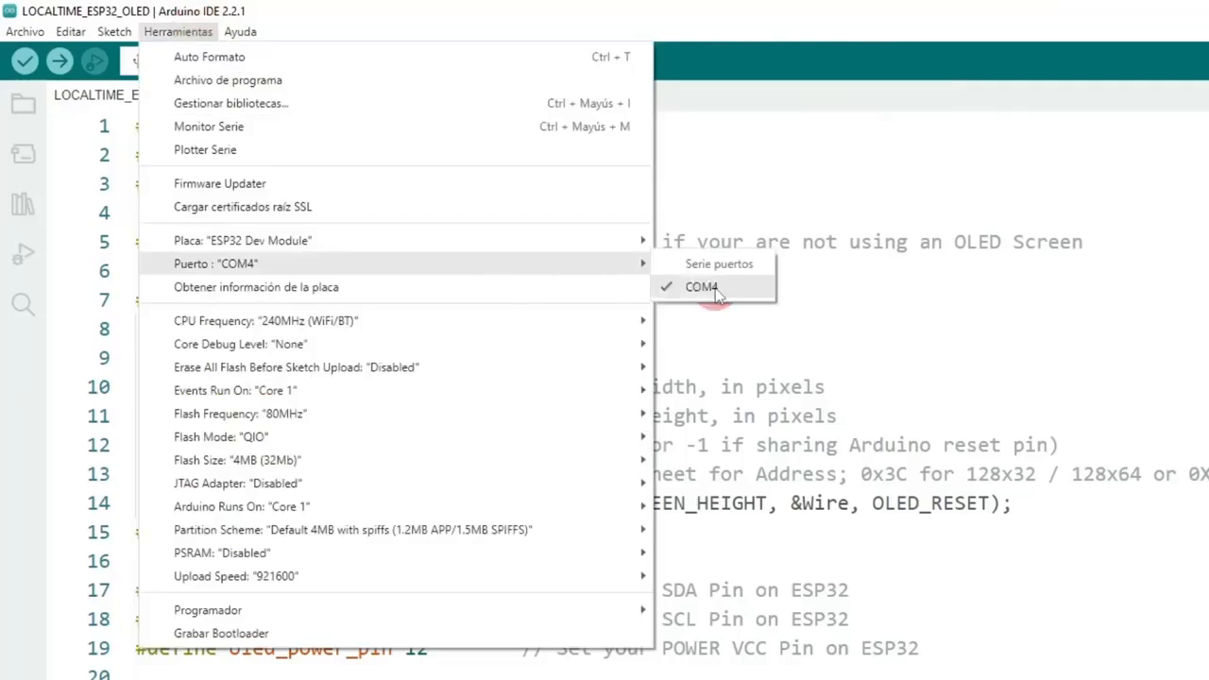
mouse_move(726, 294)
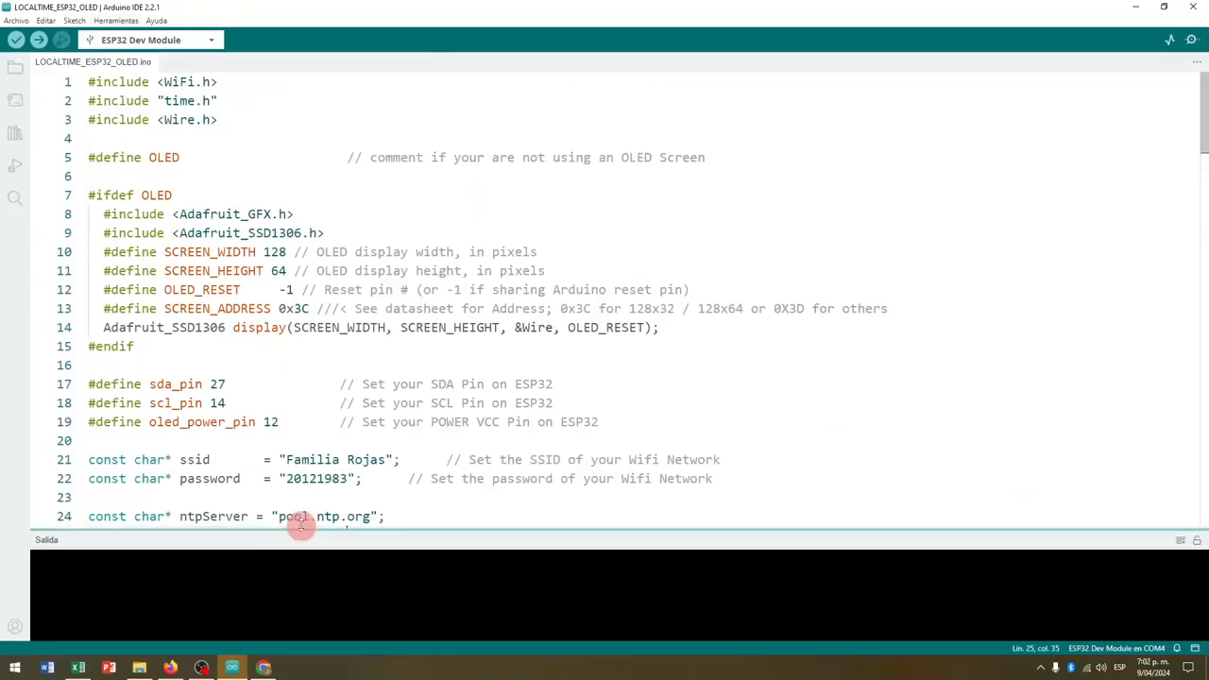
Upload the clock sketch to the ESP32 and wait for 'Carga completada'.
click(38, 40)
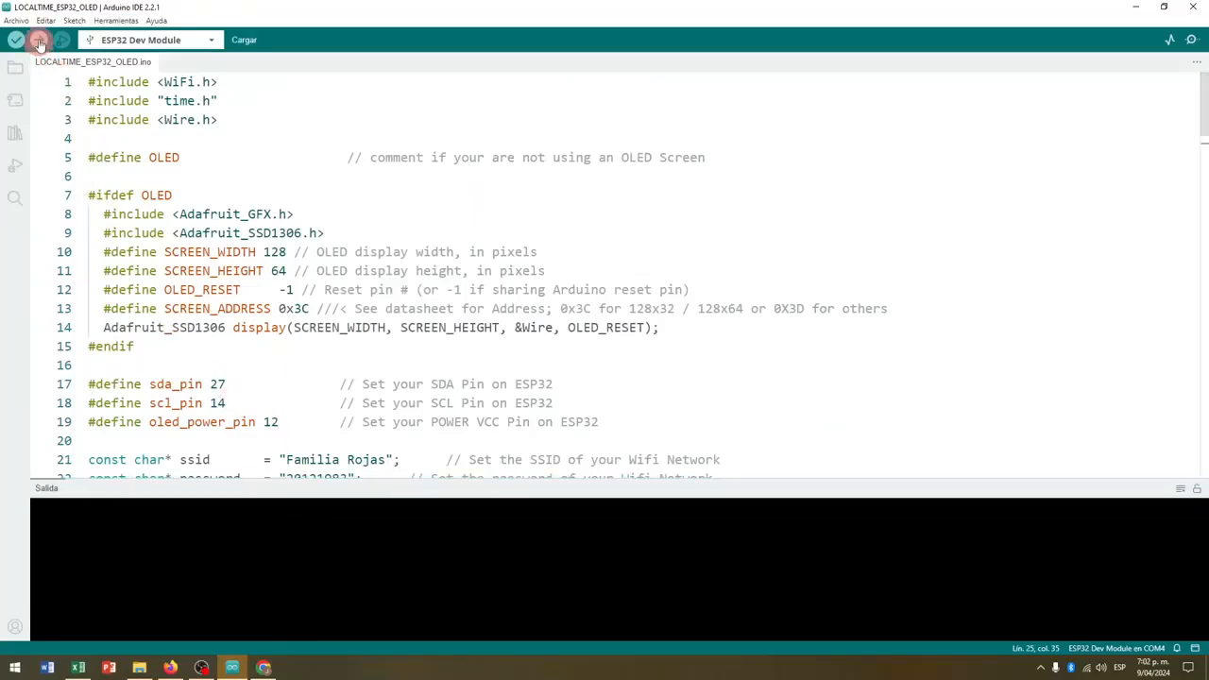
click(38, 40)
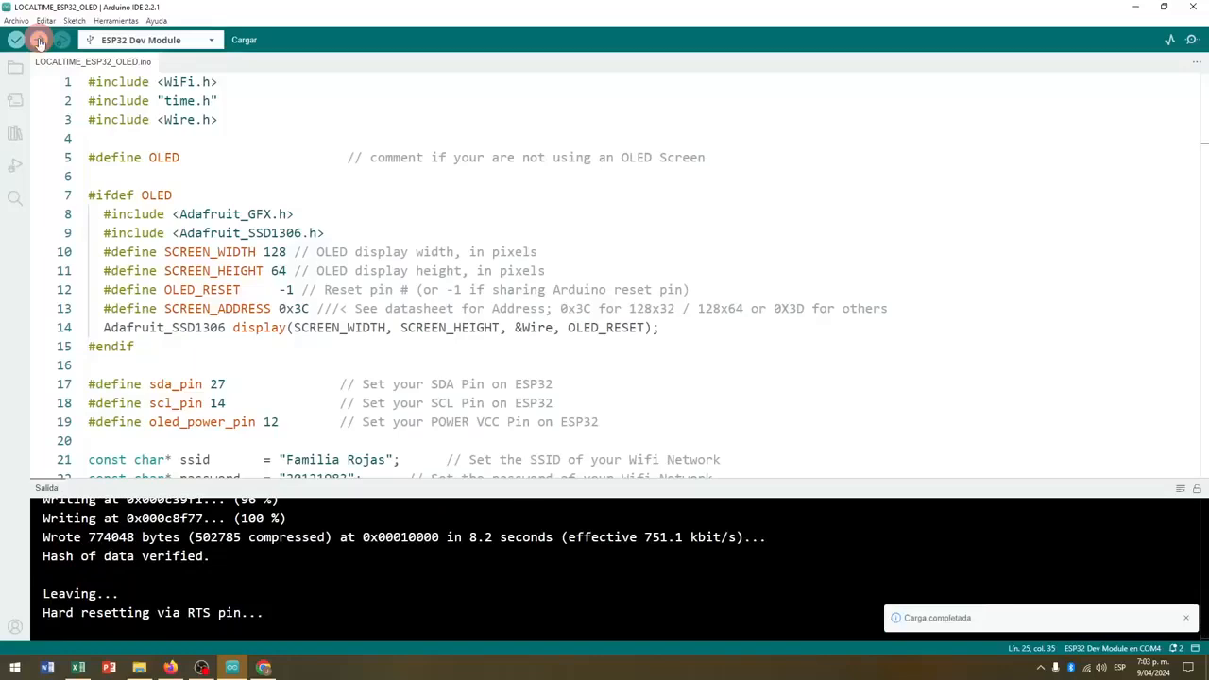
mouse_move(1191, 46)
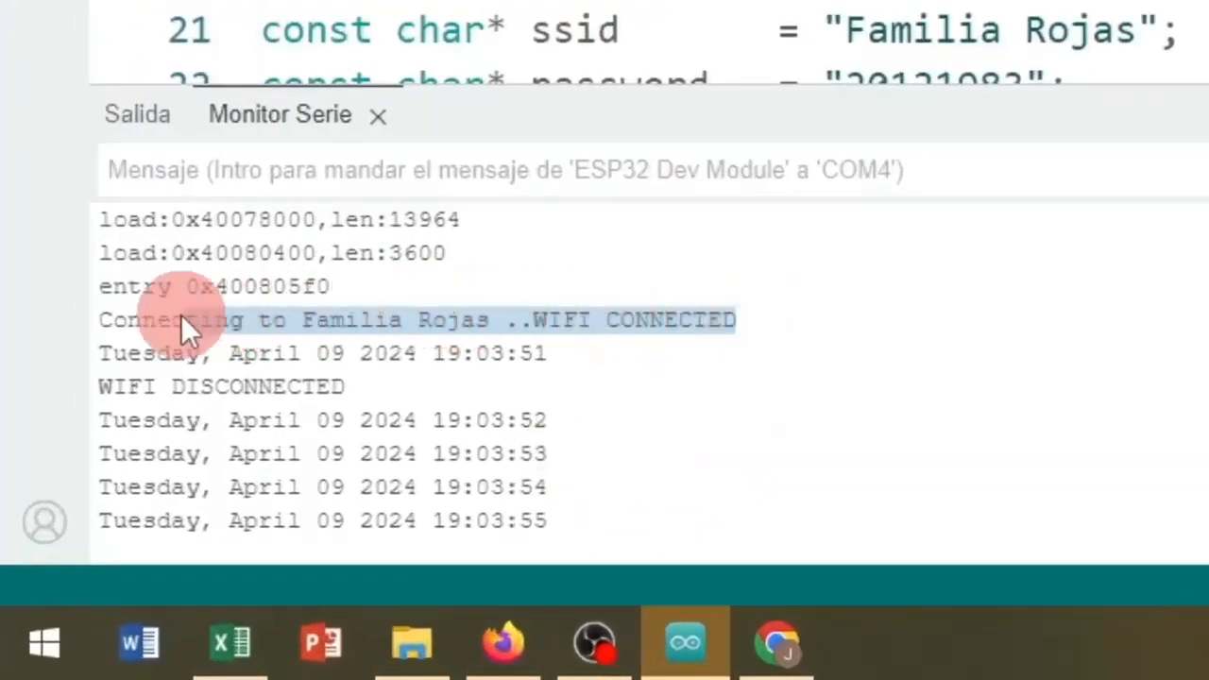
mouse_move(110, 340)
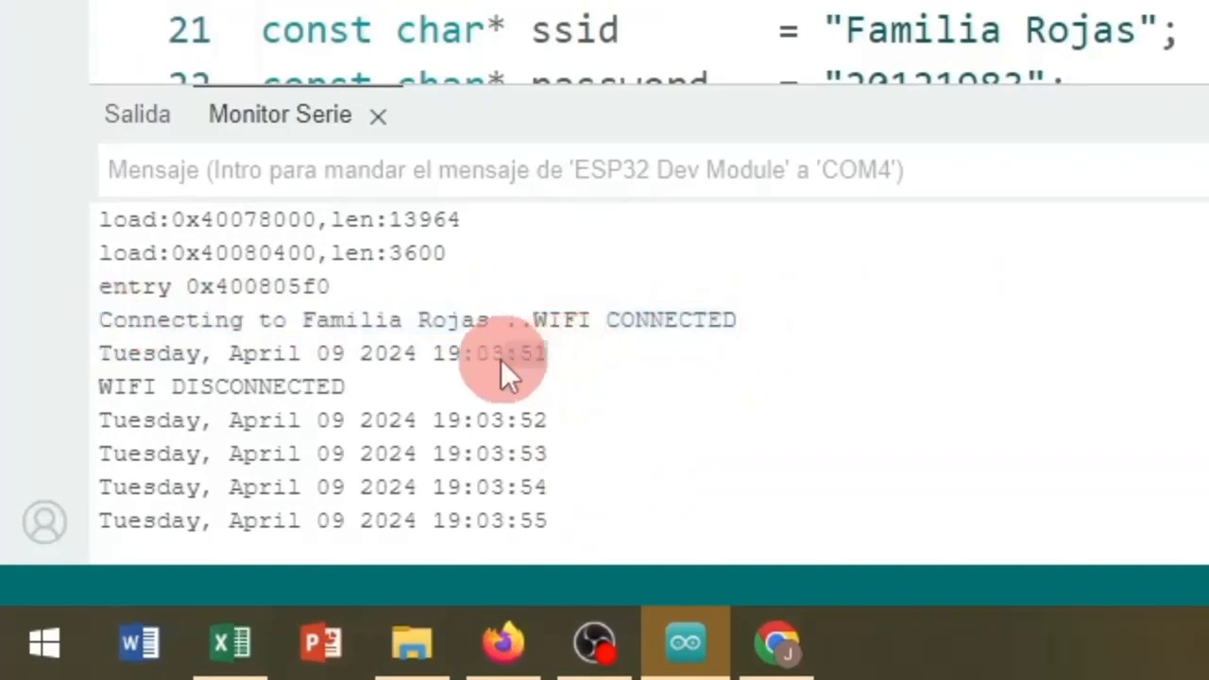
Collapse the console panel so the setup() code fills the editor.
drag(538, 354, 98, 353)
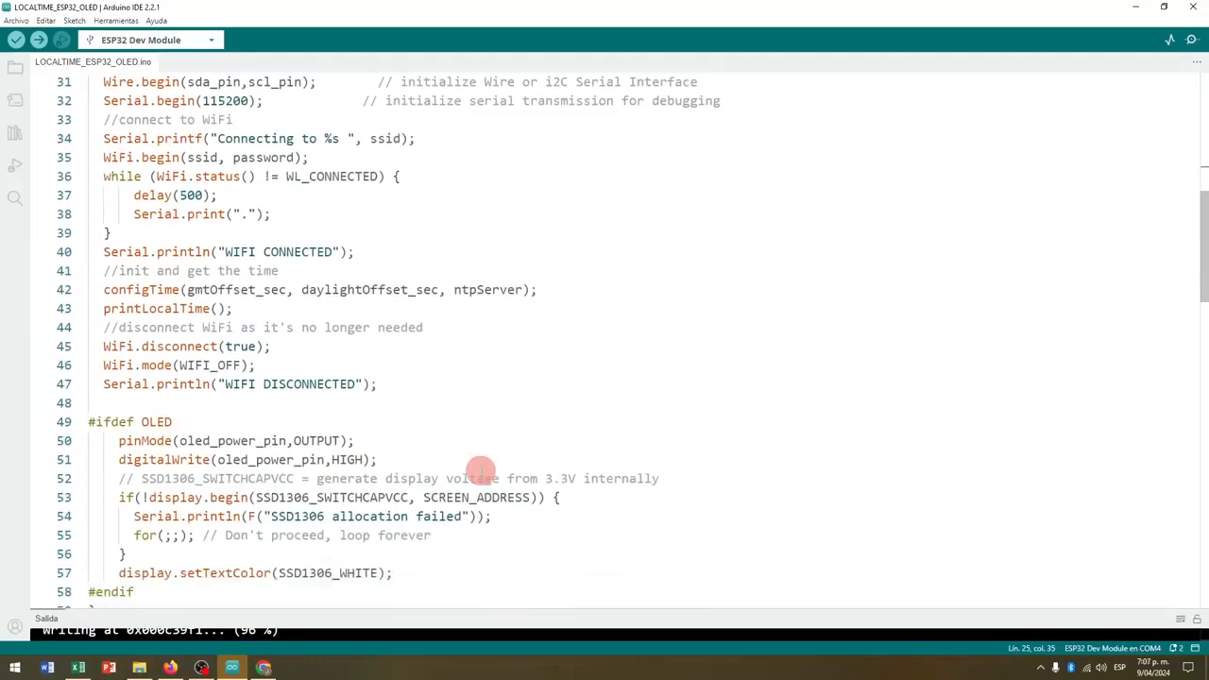
Review the loop code, then clear the browser search box to search for 'timeinfo'.
scroll(down, 3)
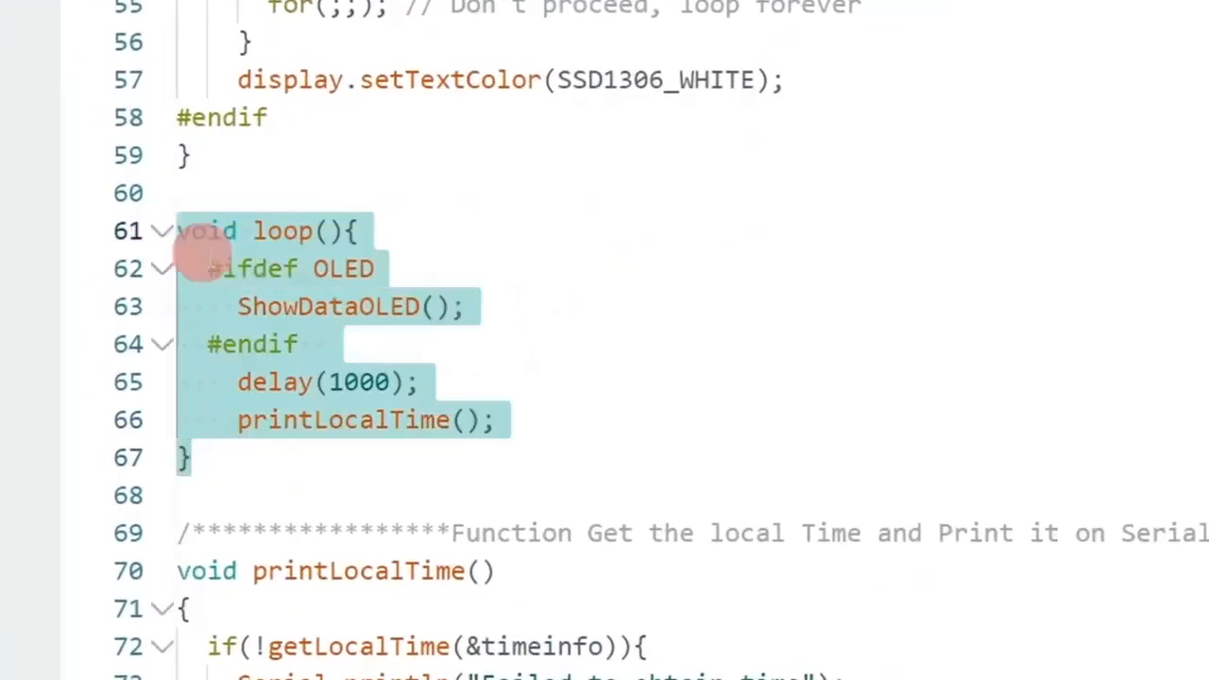
double_click(349, 306)
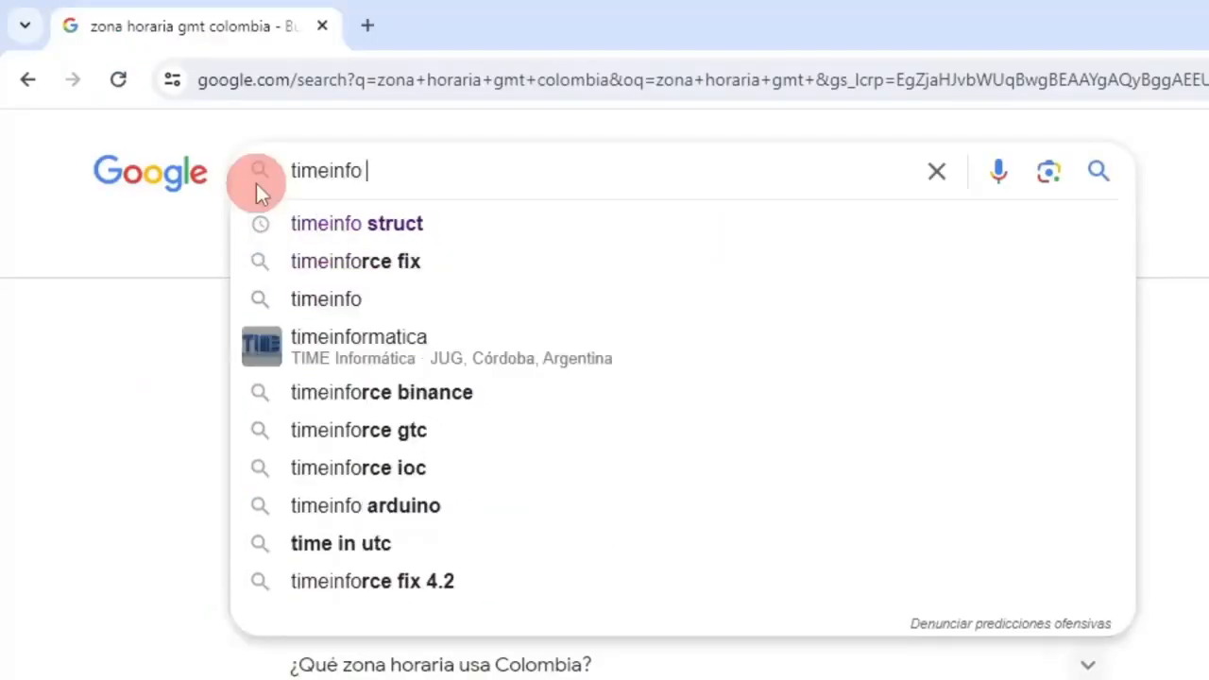
Pick the 'timeinfo struct' suggestion and open the cplusplus.com struct tm reference.
click(356, 223)
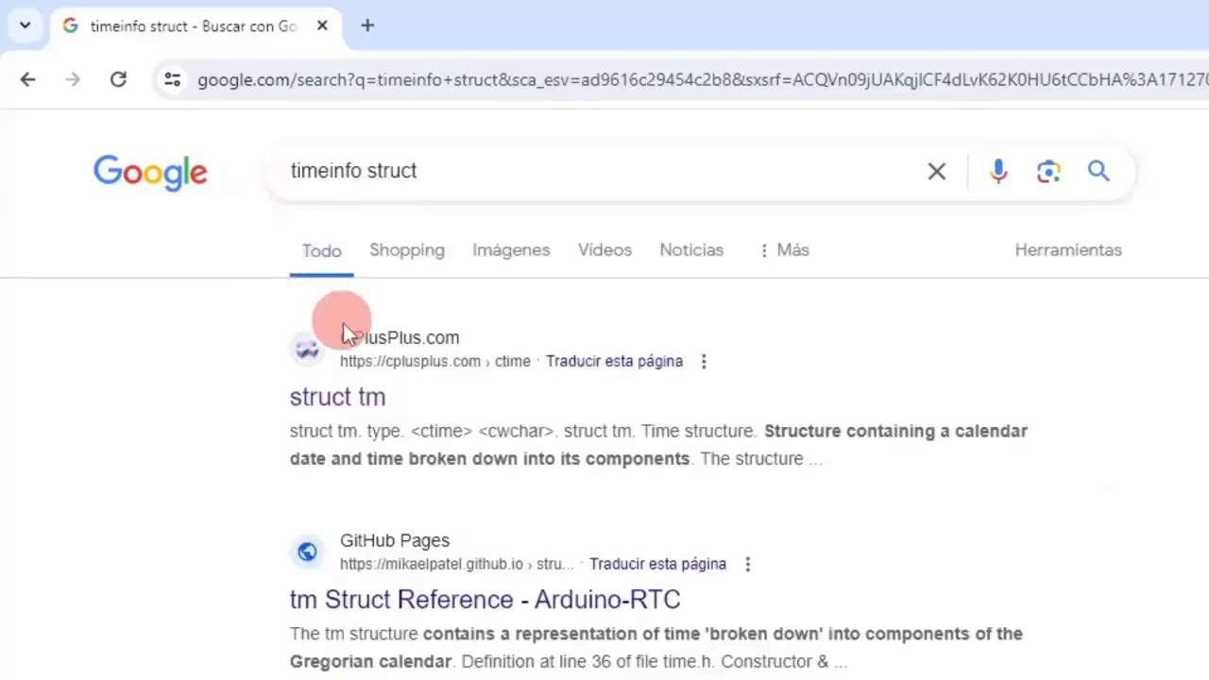
click(336, 397)
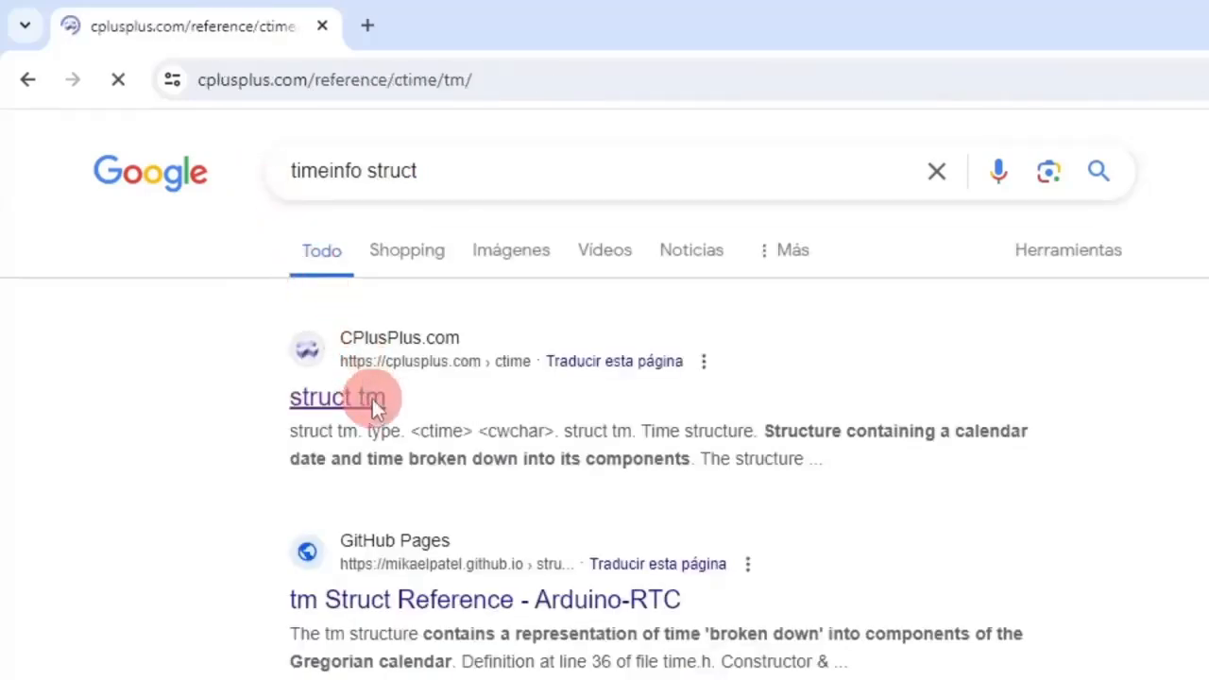
click(336, 397)
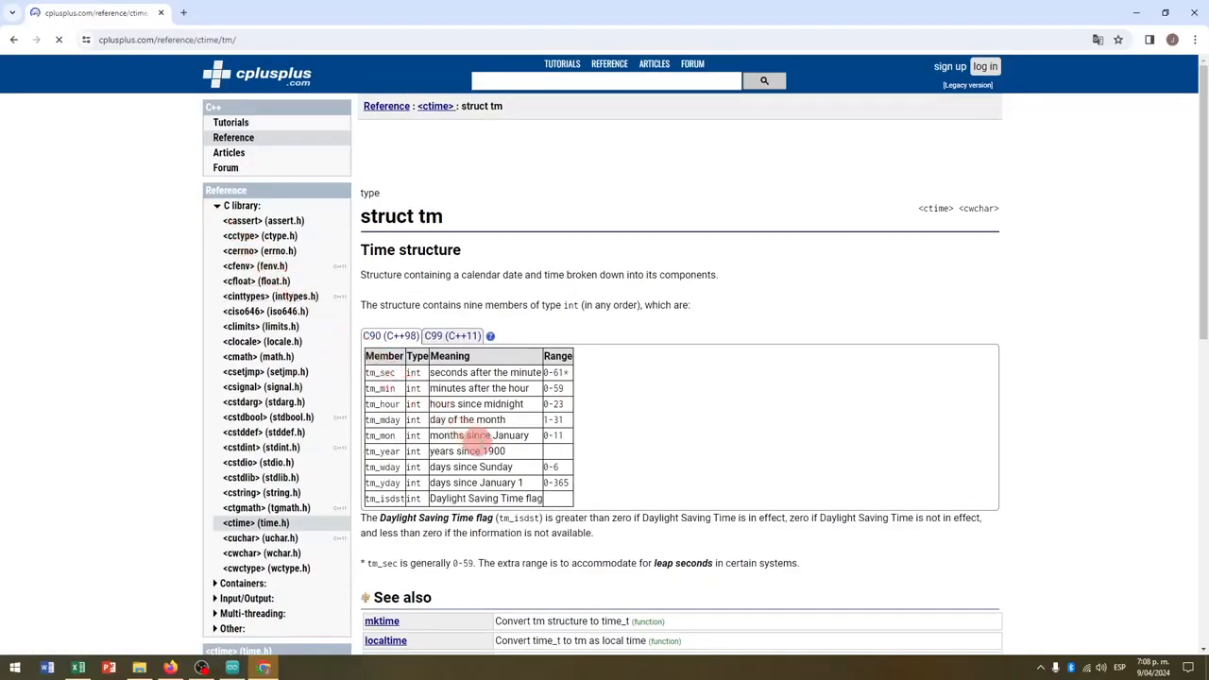
click(201, 668)
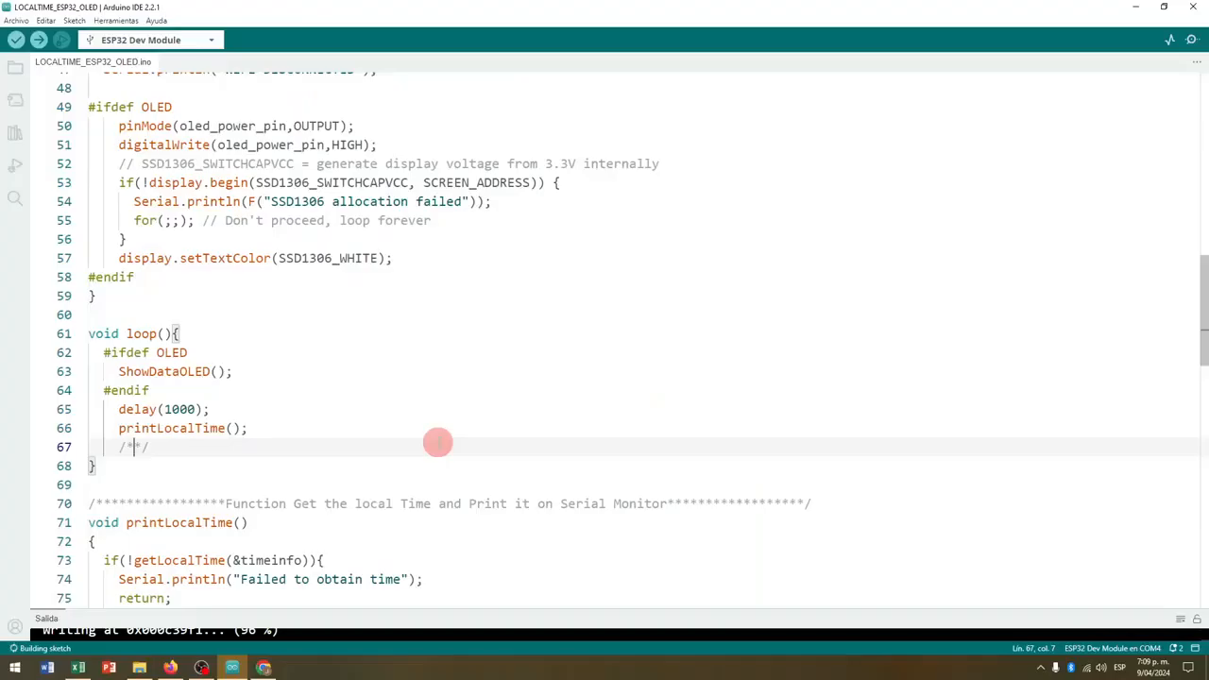
Add a /*Primer Forma*/ comment after printLocalTime() in loop() with an empty line below.
text(Primer Fomr)
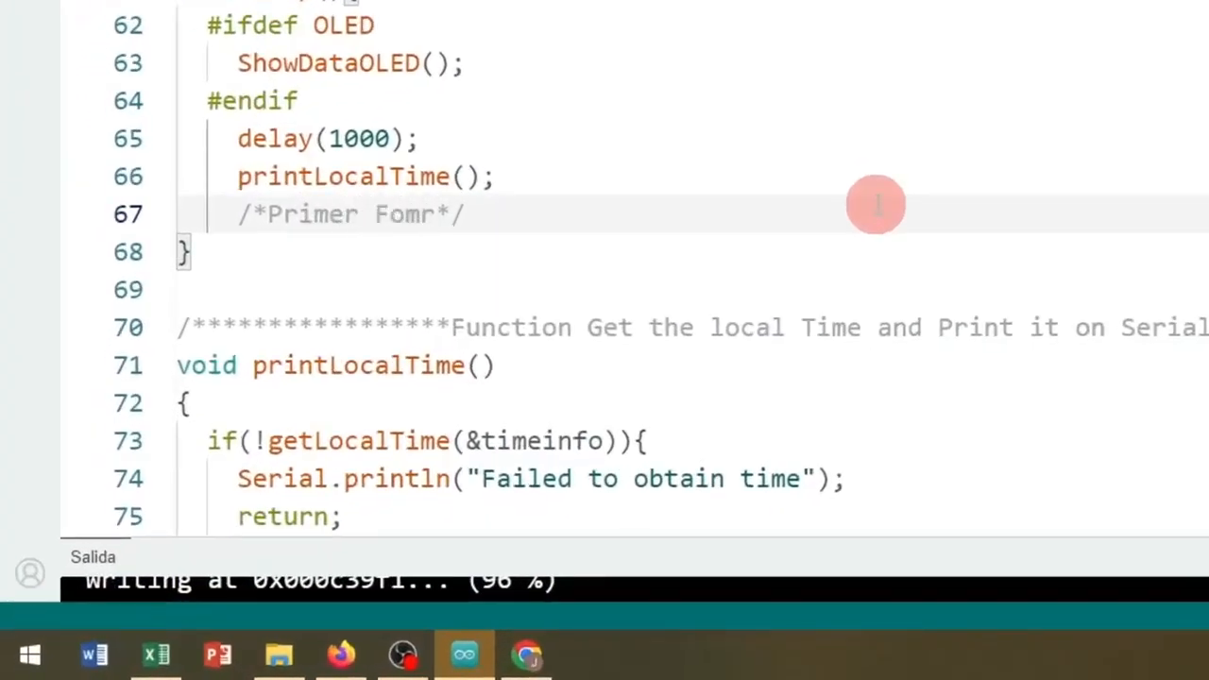
text(Forma)
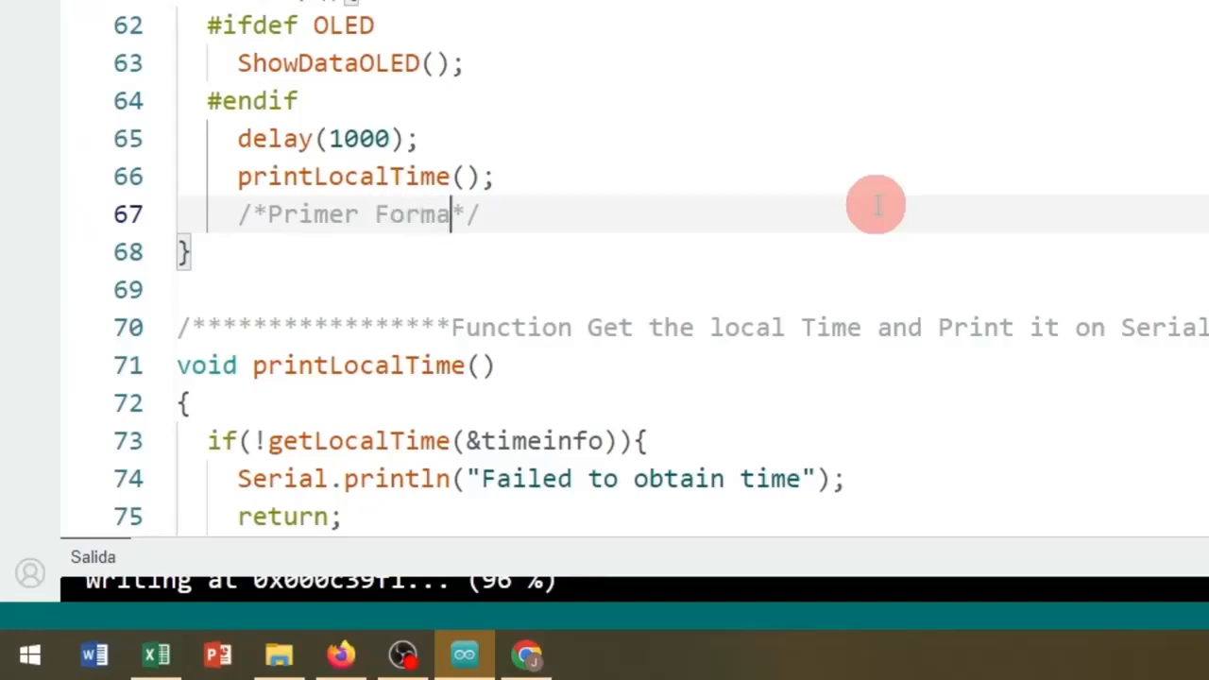
key(enter)
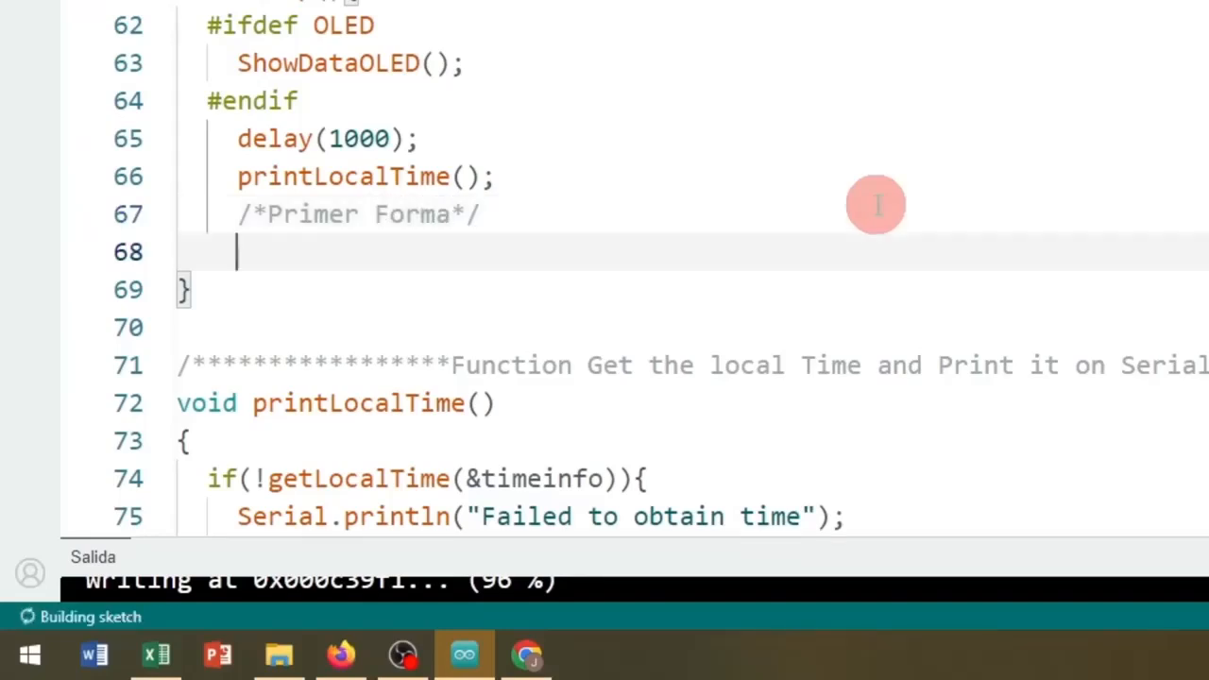
scroll(down, 3)
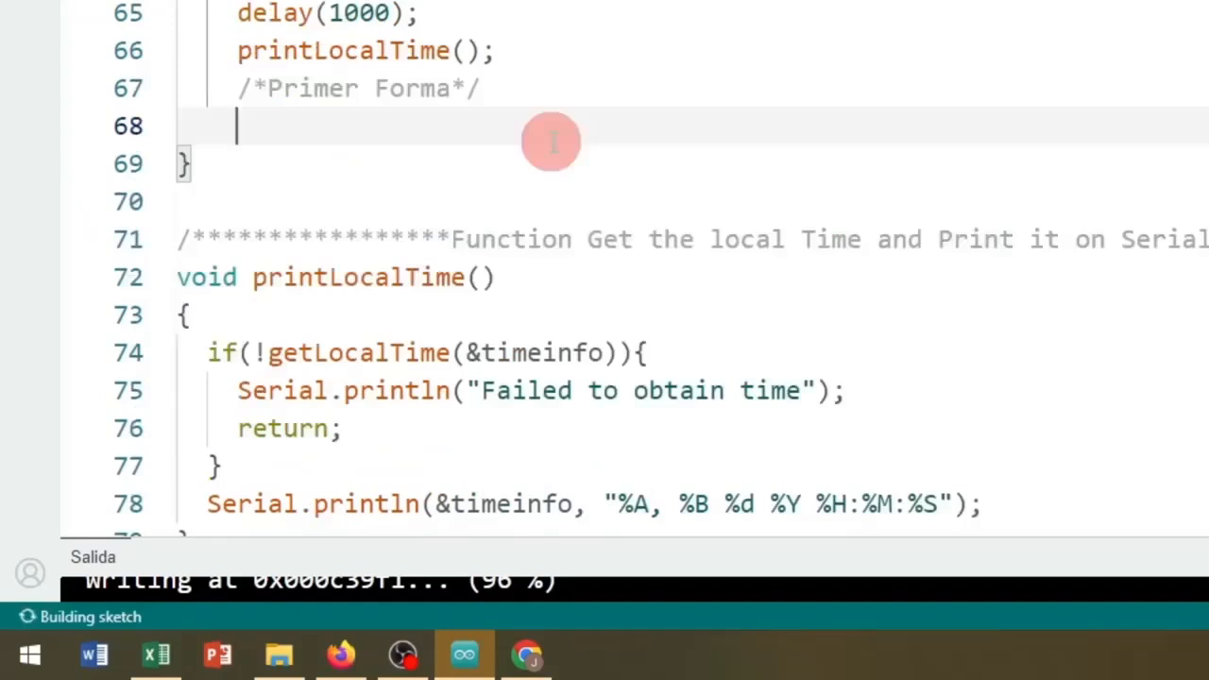
Declare int hour, min and sec read from timeinfo.tm_hour, tm_min and tm_sec.
text(int hour = timeinfo.tm_hour;)
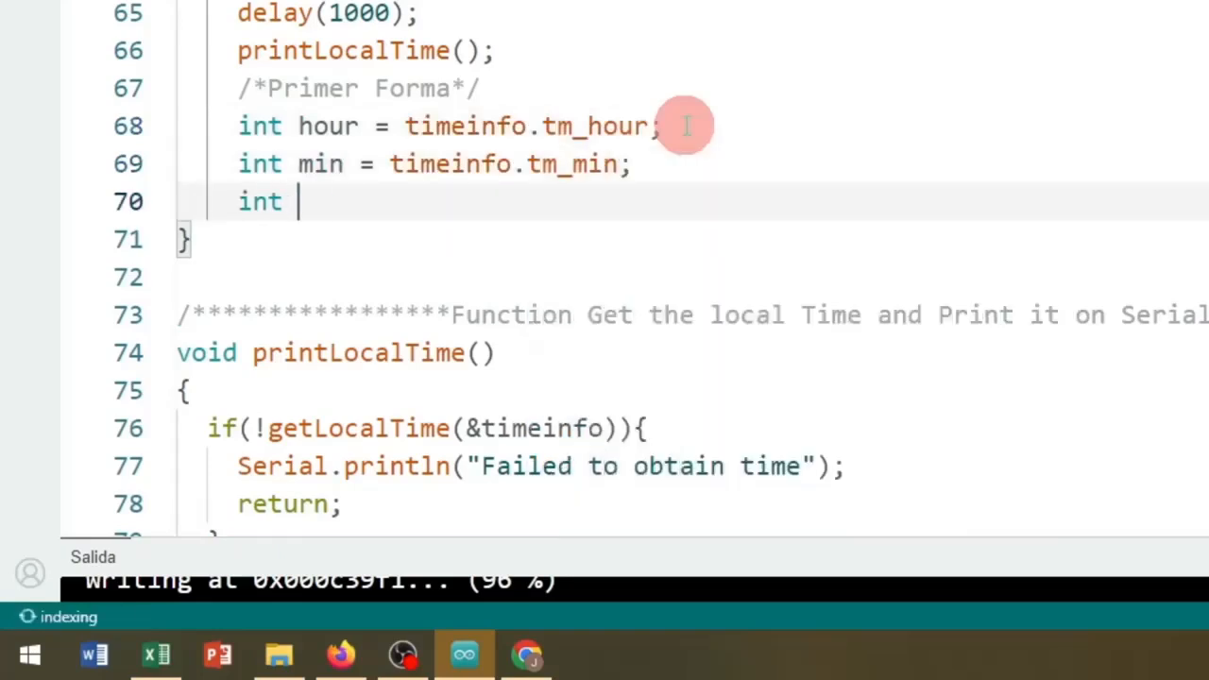
text(sec = timeinfo.tm_sec;)
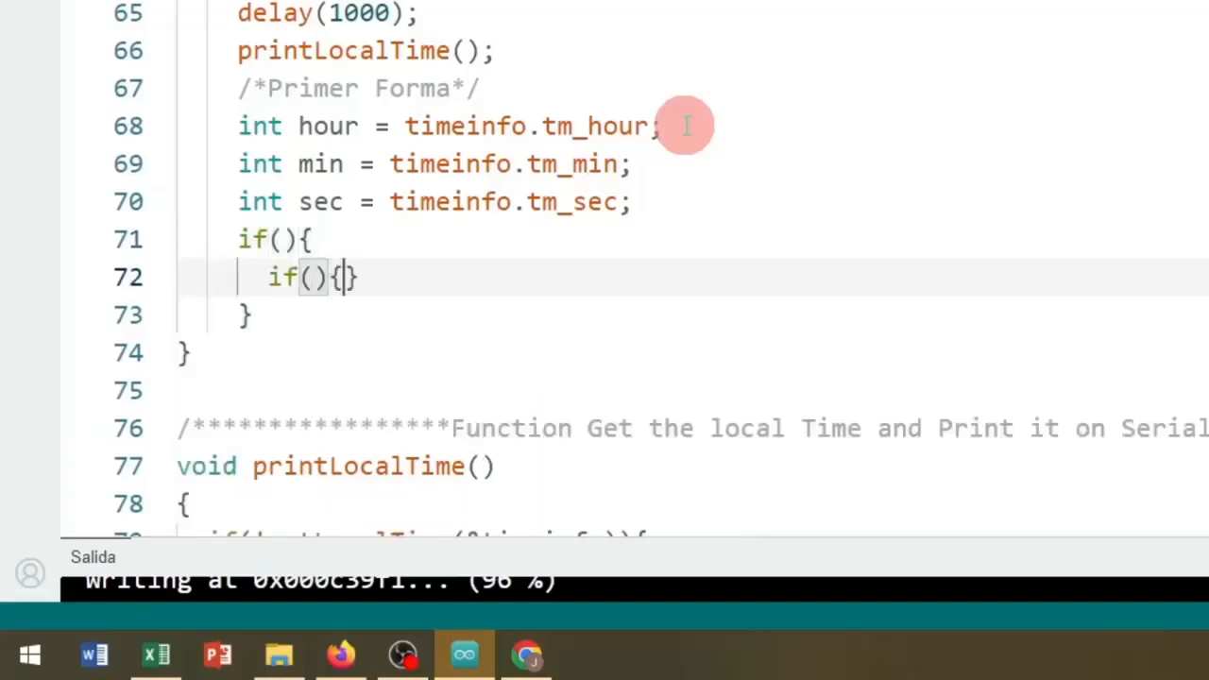
Write nested if(hour == 13)/if(min == 5) setting pin 26 HIGH and 25 LOW, else both LOW.
text(hour ==)
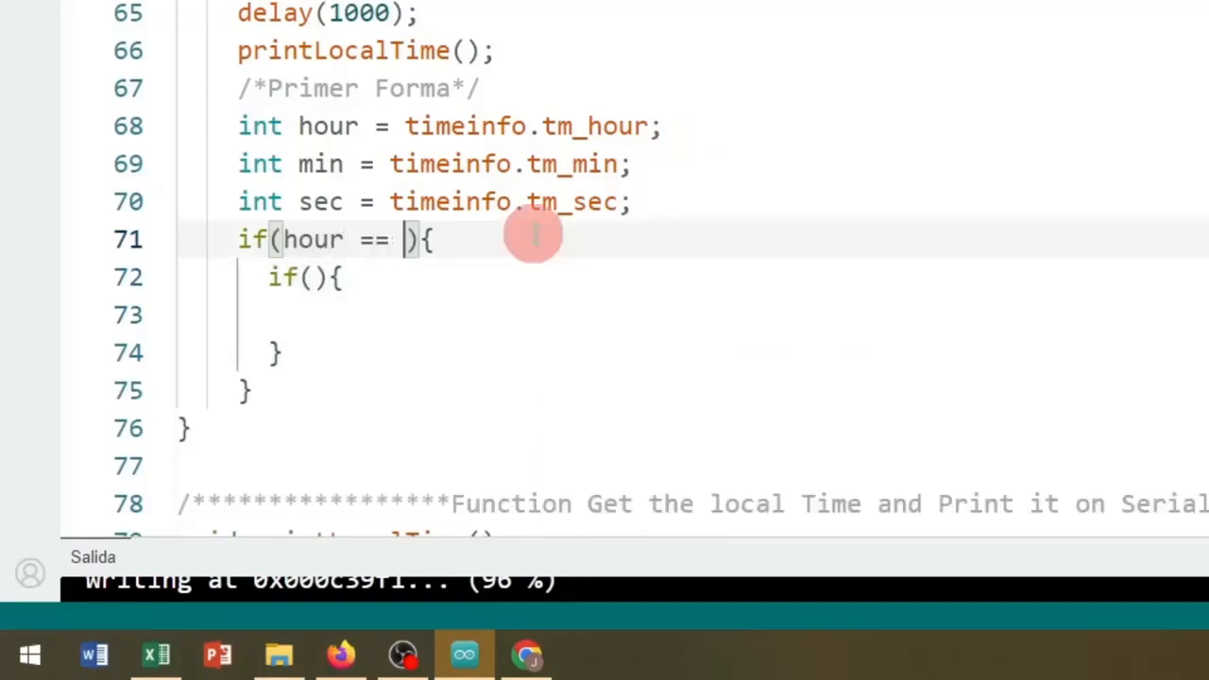
text(13)
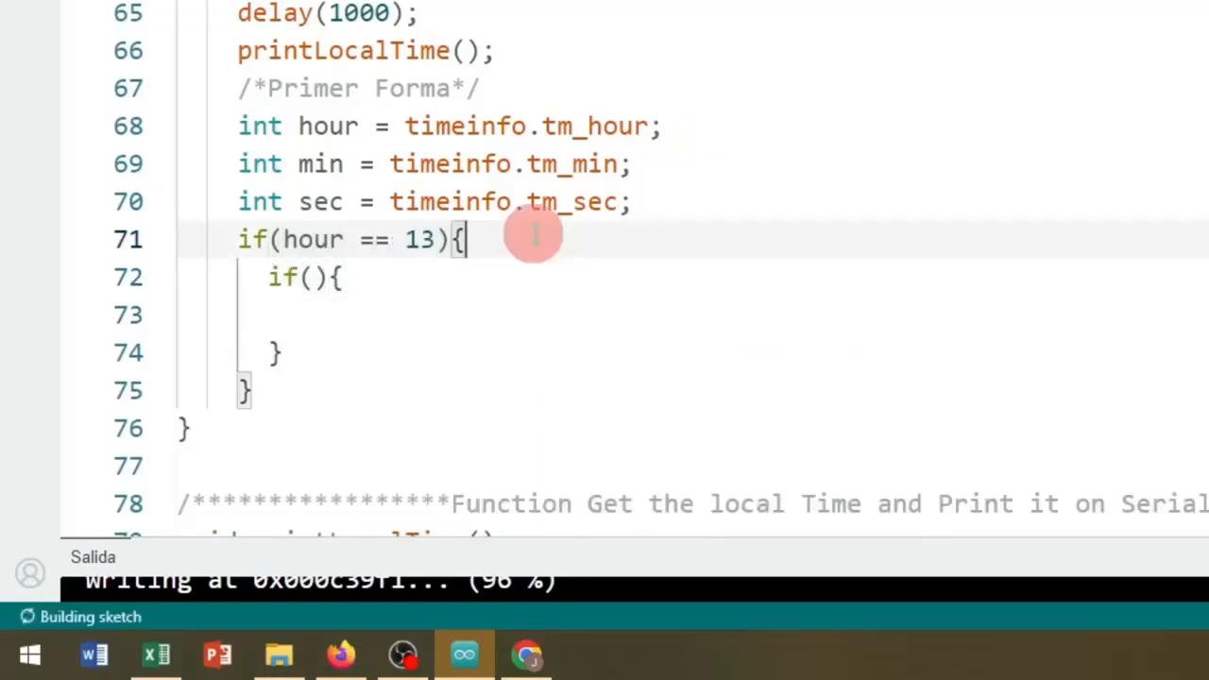
text(min == 5)
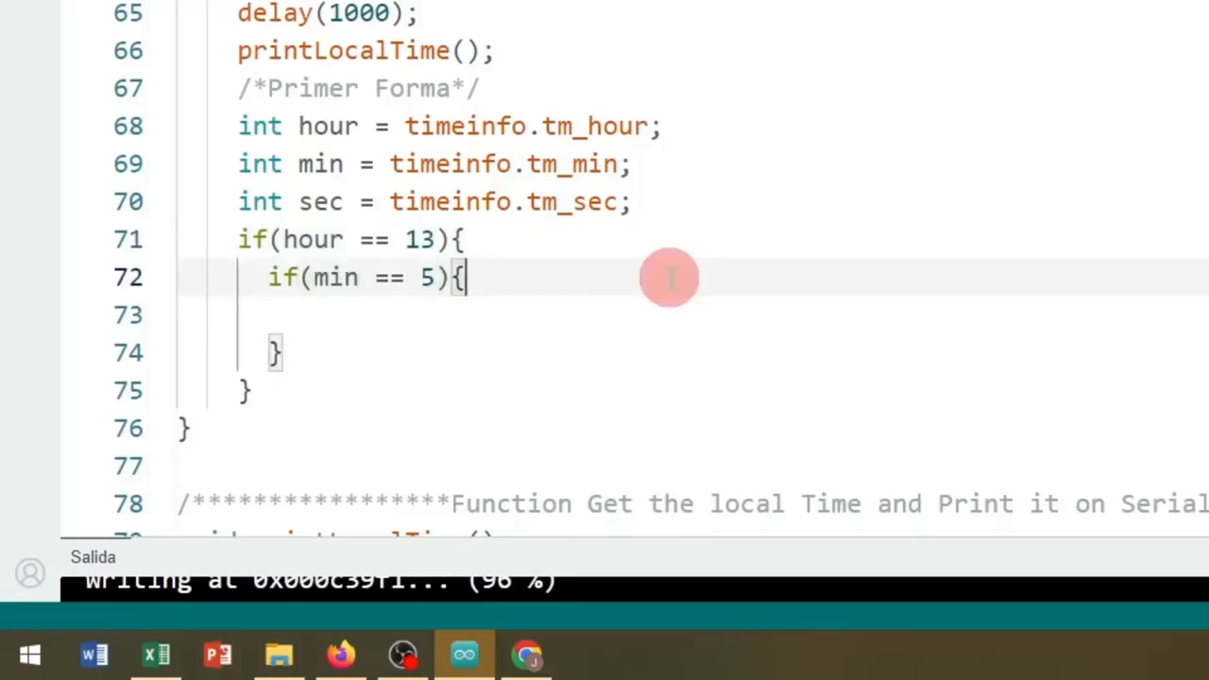
text(digitalWrite();)
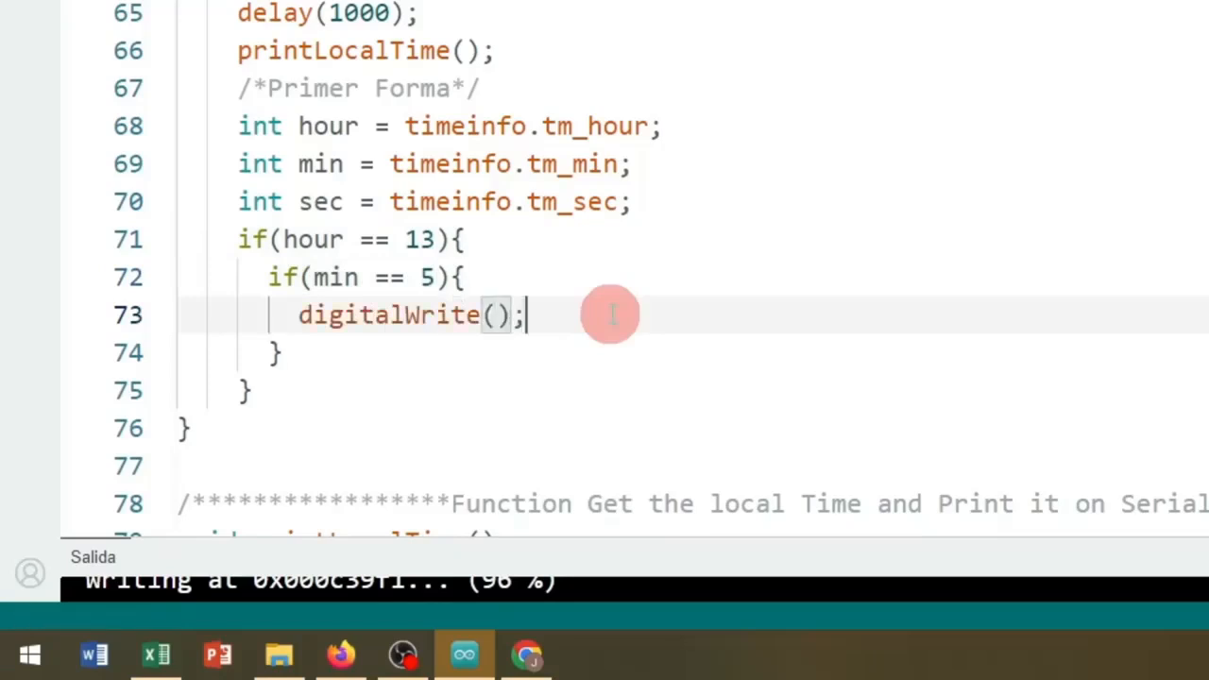
text(26,HIGH)
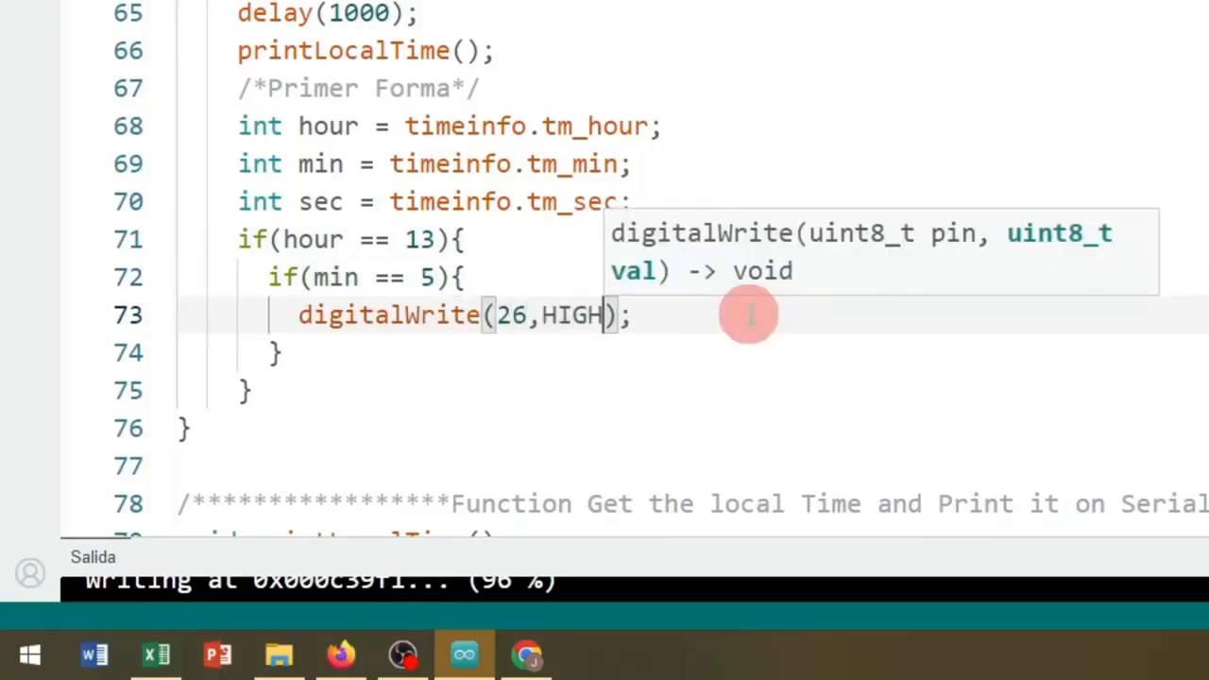
text(digitalWrite(25,LOW);)
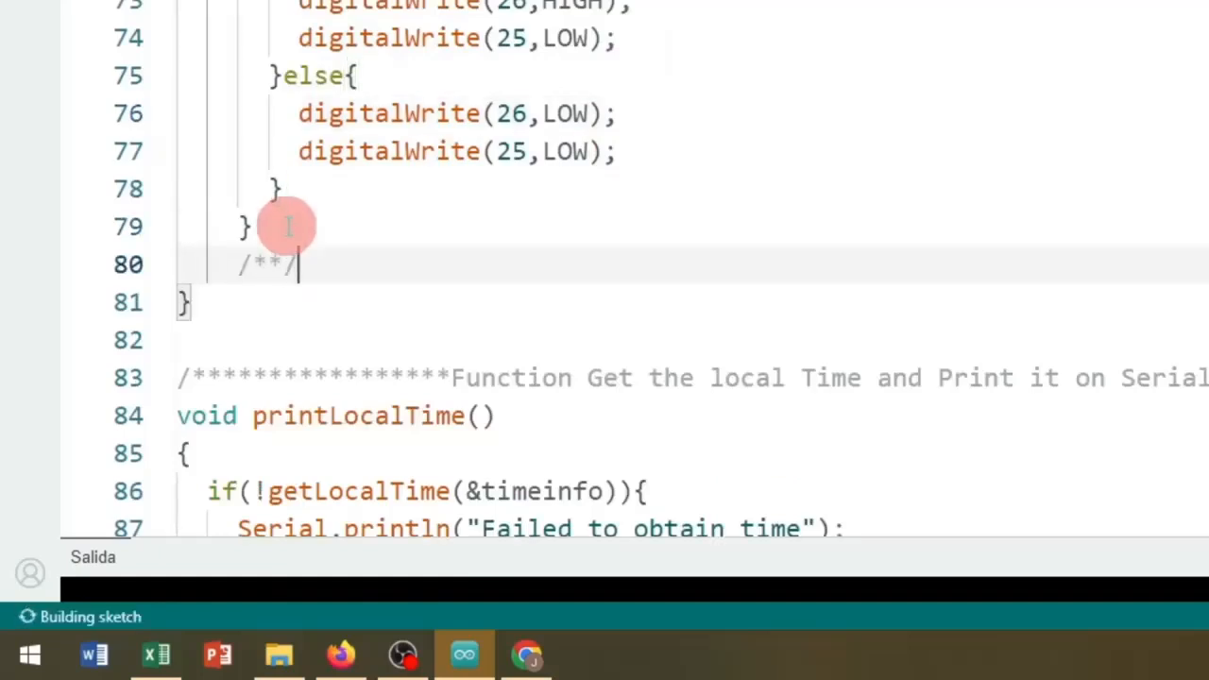
Add a /*Segunda Forma*/ comment after the first method.
text(Segunda Forma)
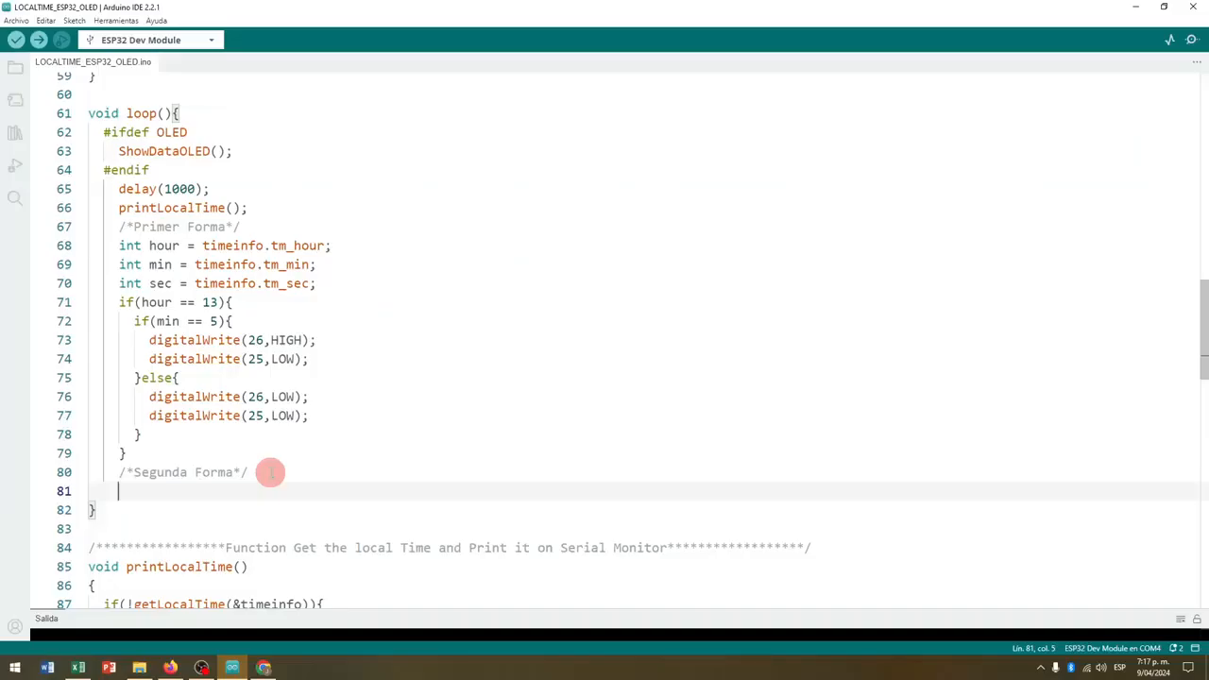
Declare a 10-character array 'char buffer[10];' under the Segunda Forma comment.
text(char bu)
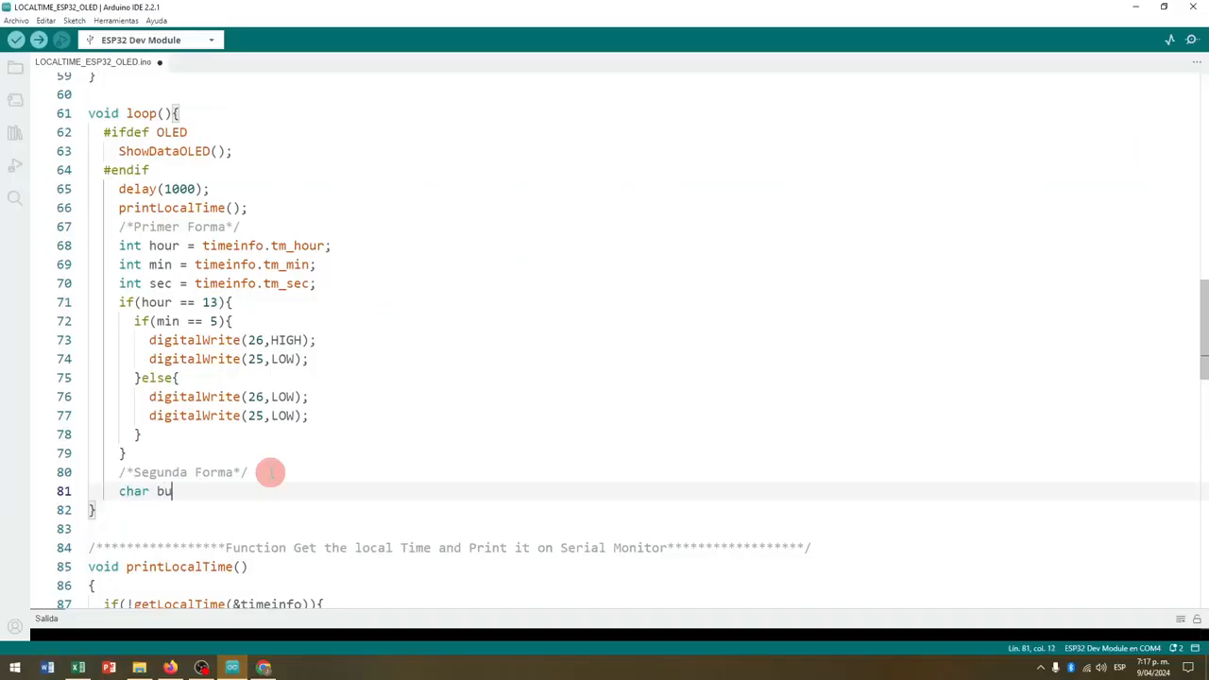
text(ffer)
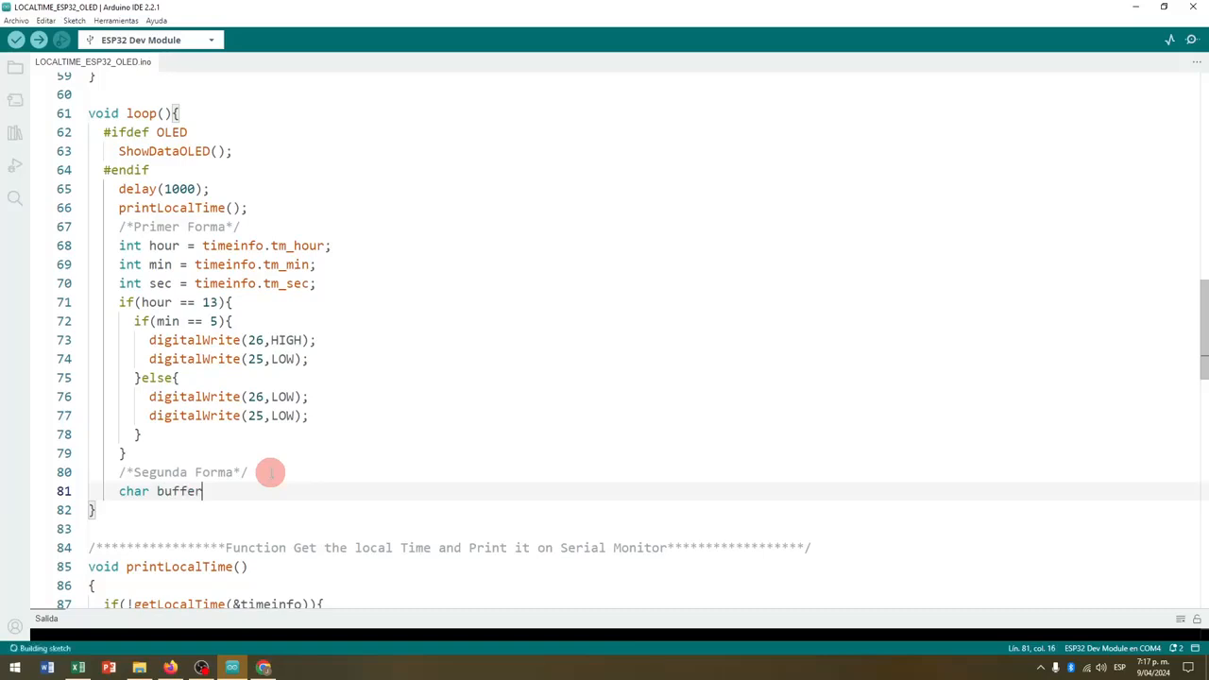
text([])
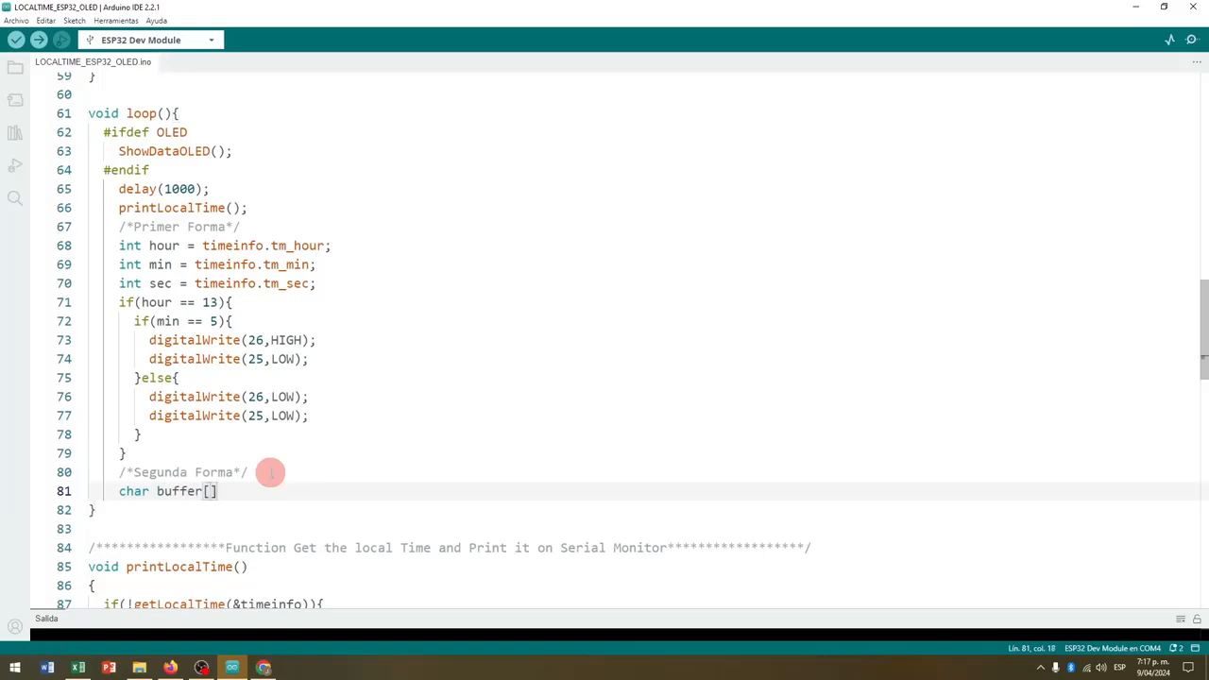
text(;)
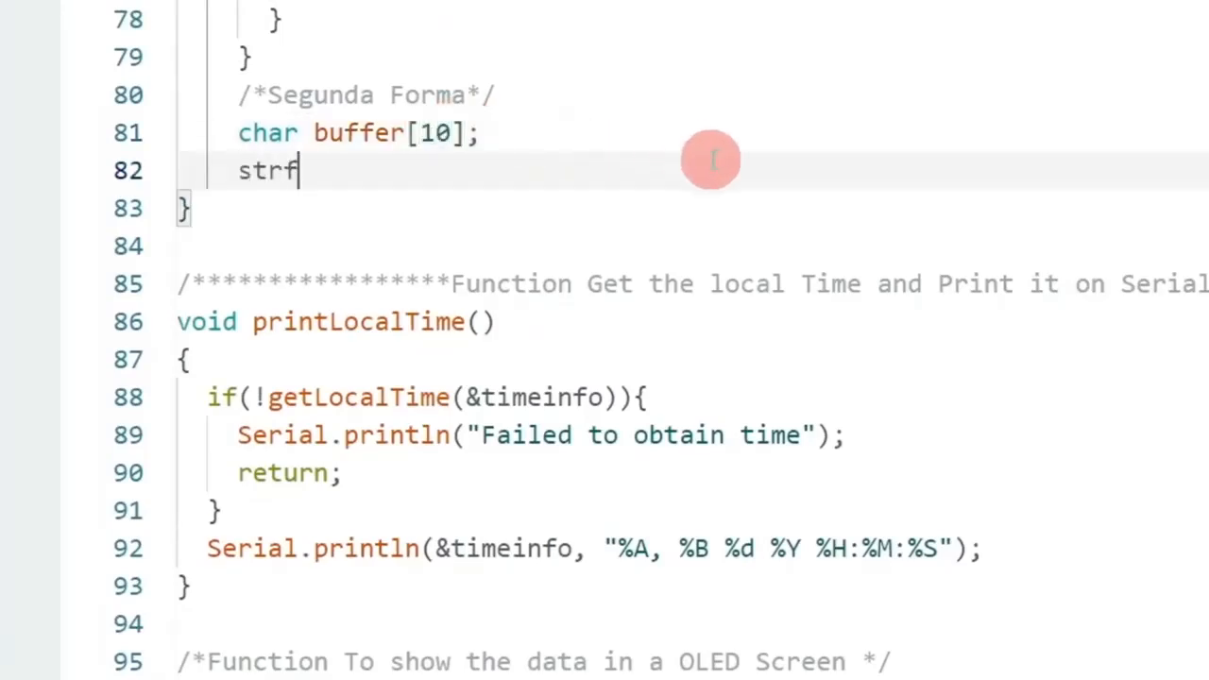
Fill the buffer via strftime(buffer,10,"%H:%M",&timeinfo); and begin a String declaration.
text(time();)
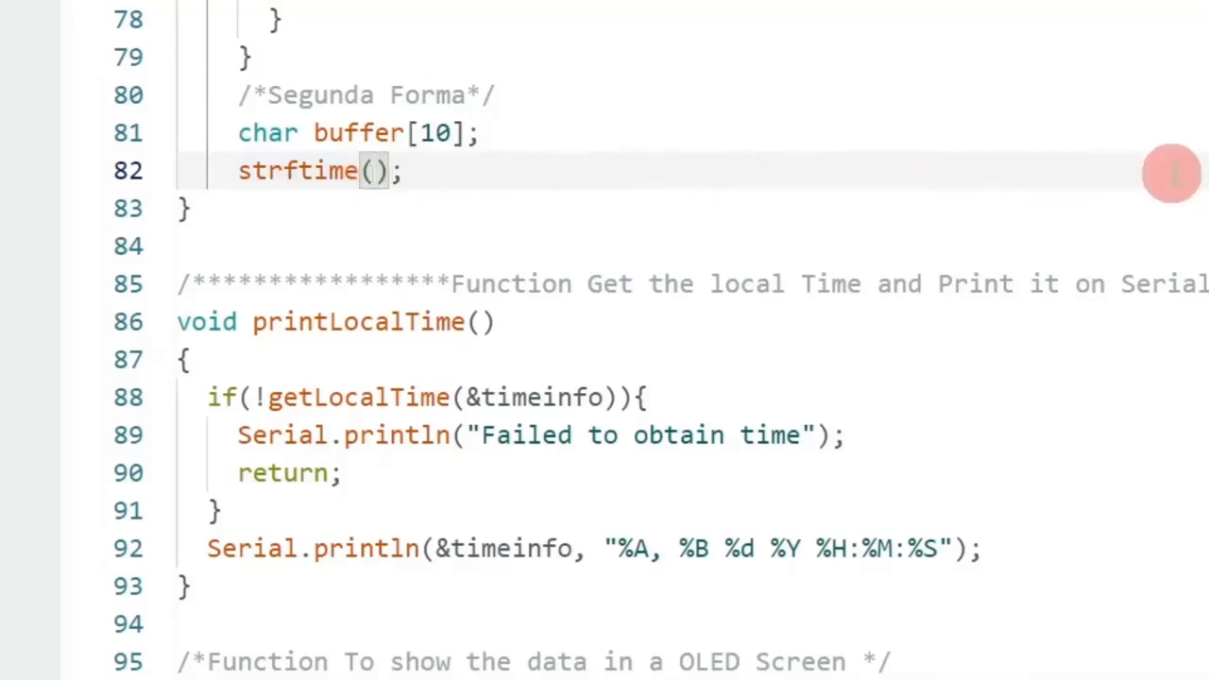
text(bu,,,)
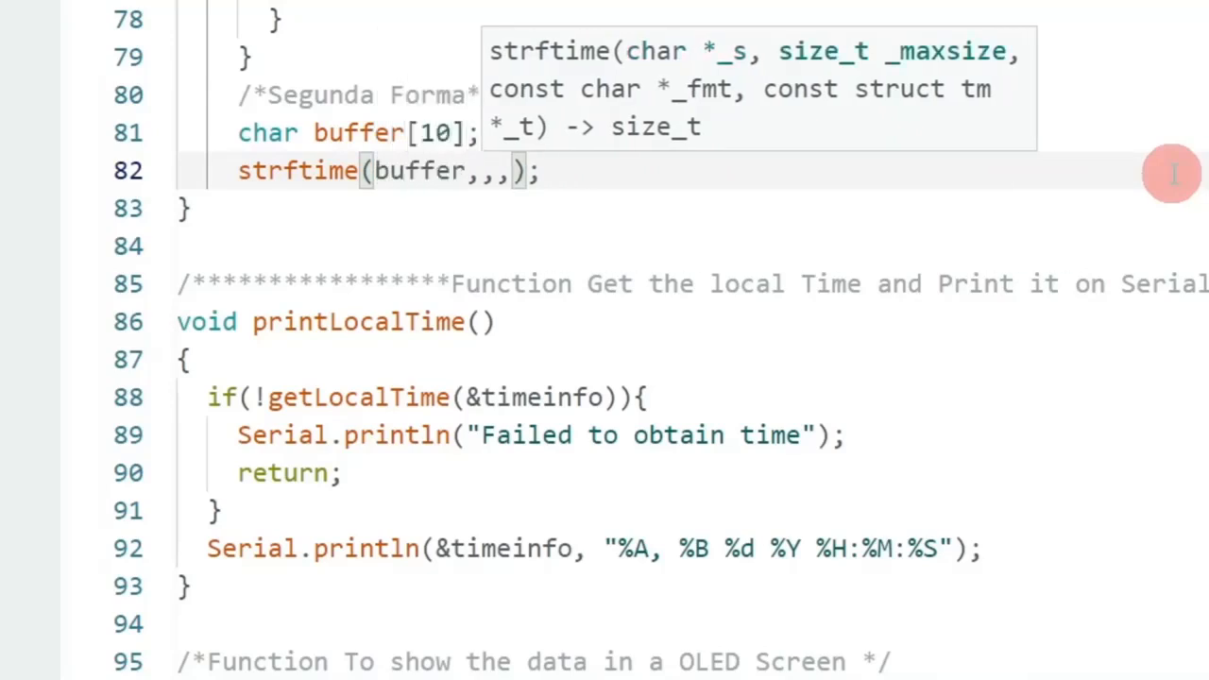
text(10)
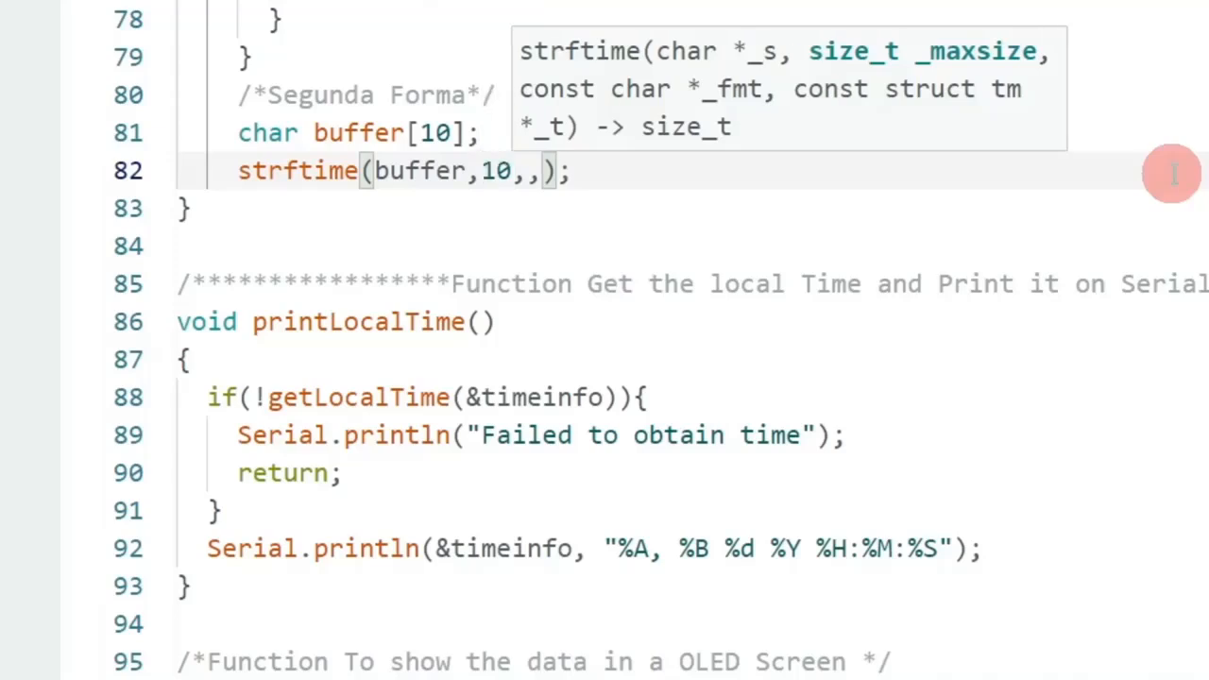
text("%")
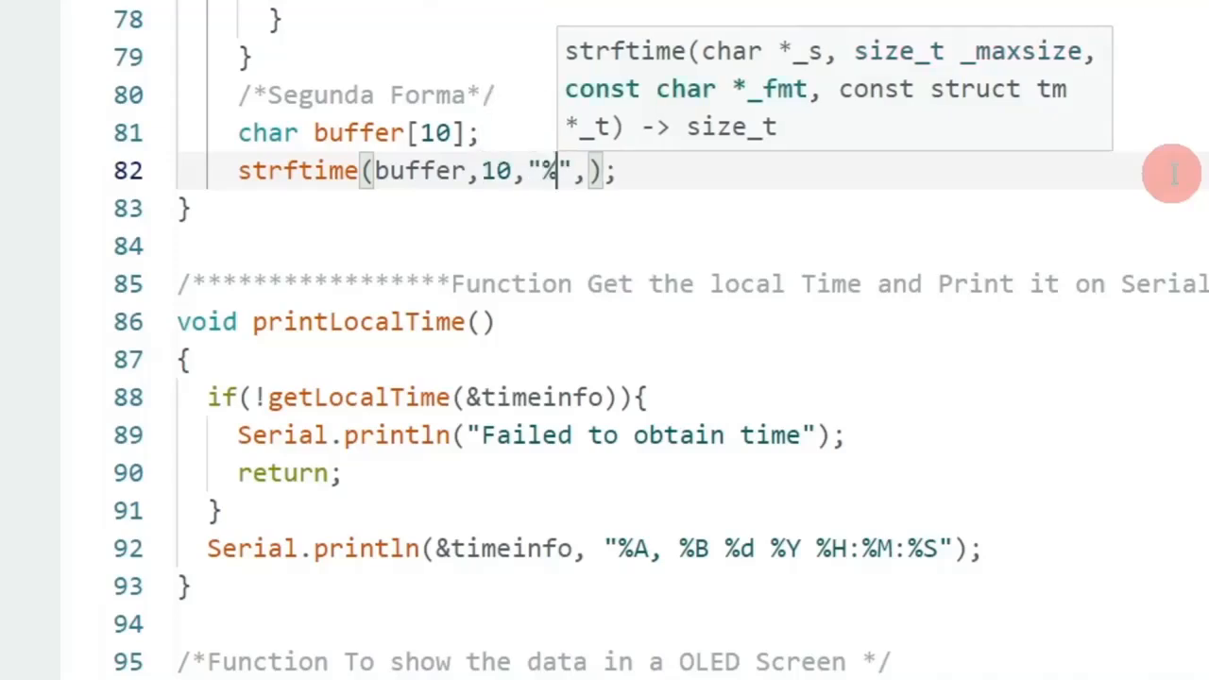
text(H:)
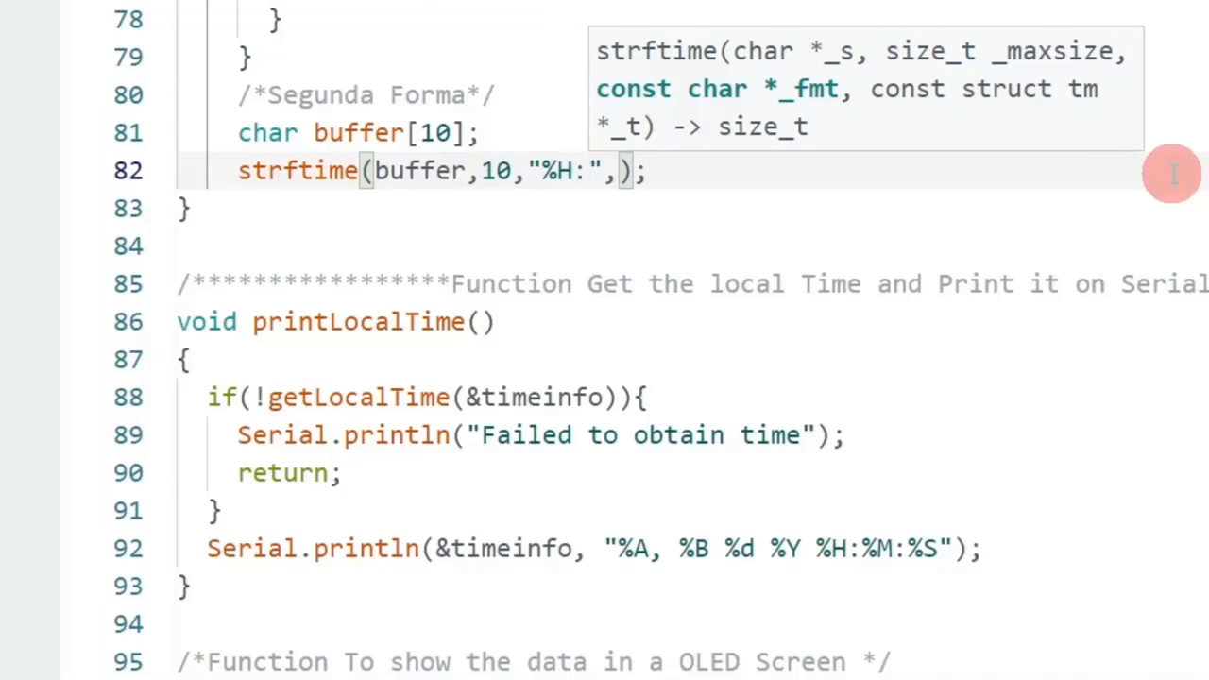
text(%)
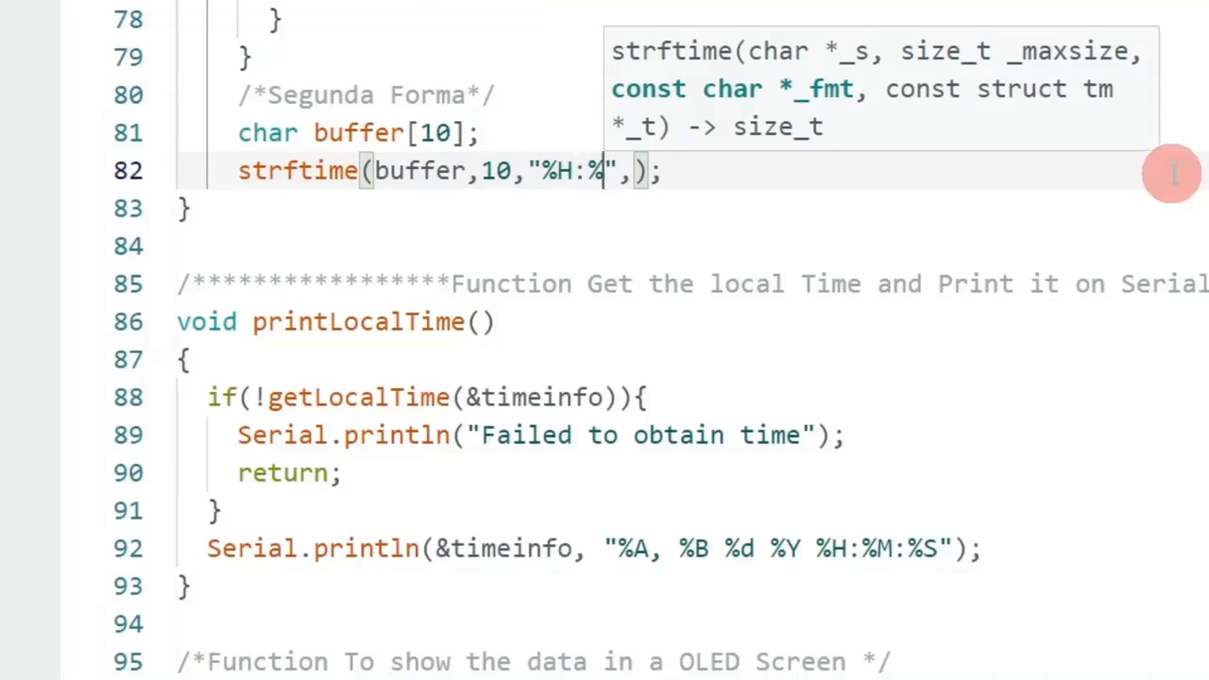
text(M",&)
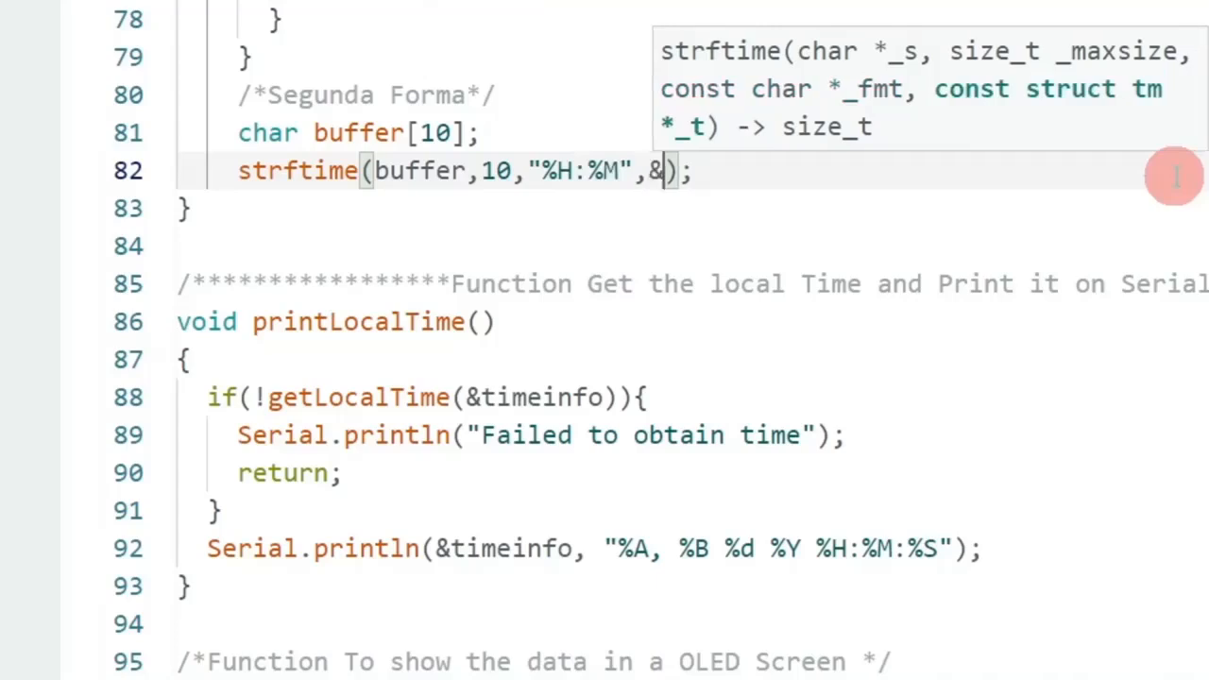
text(timein)
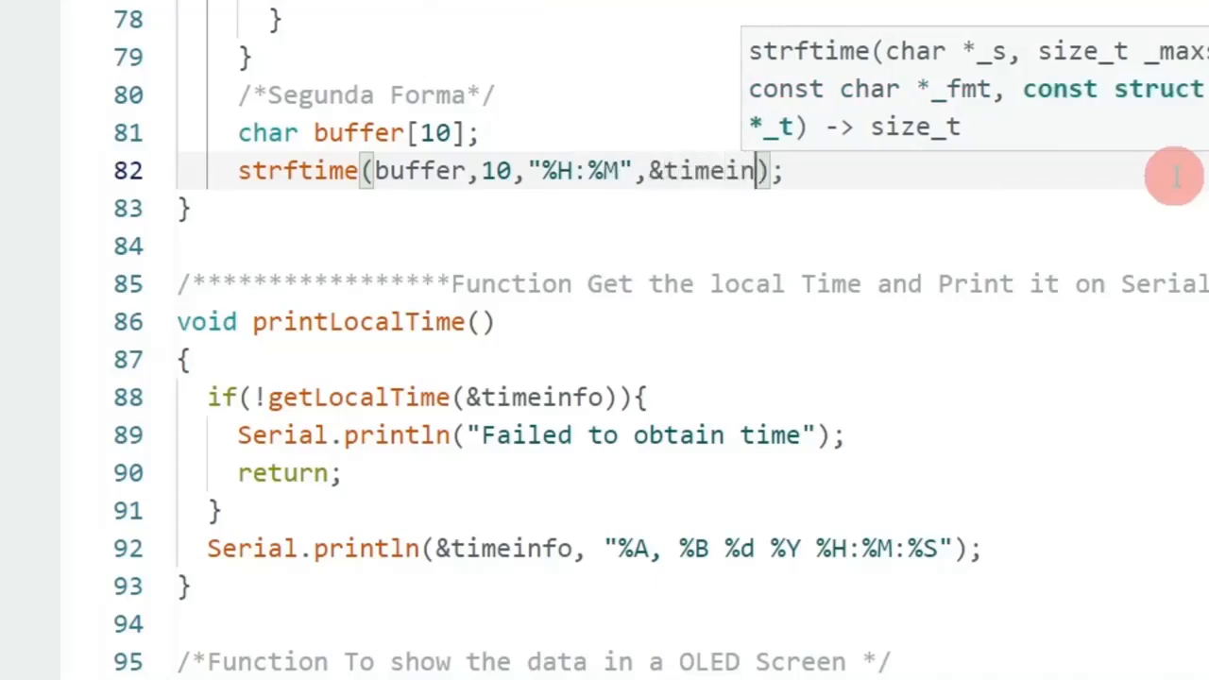
text(String)
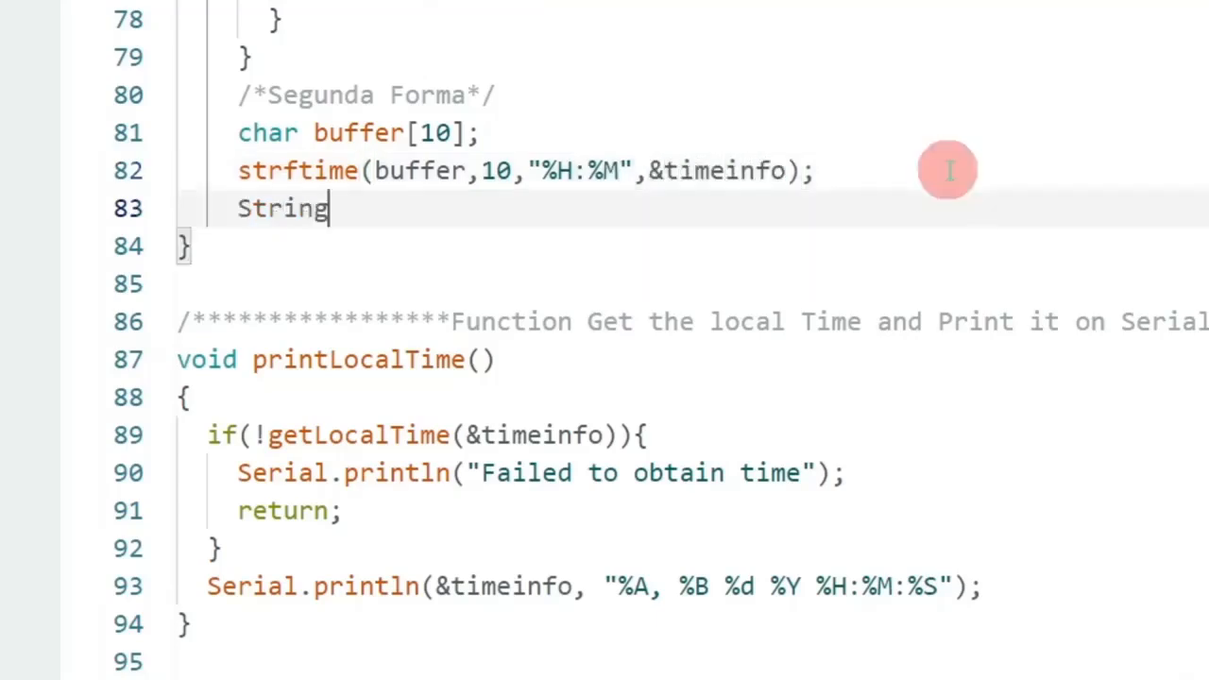
Build String data from the buffer and test if data.equals("13:05").
text(data = Str)
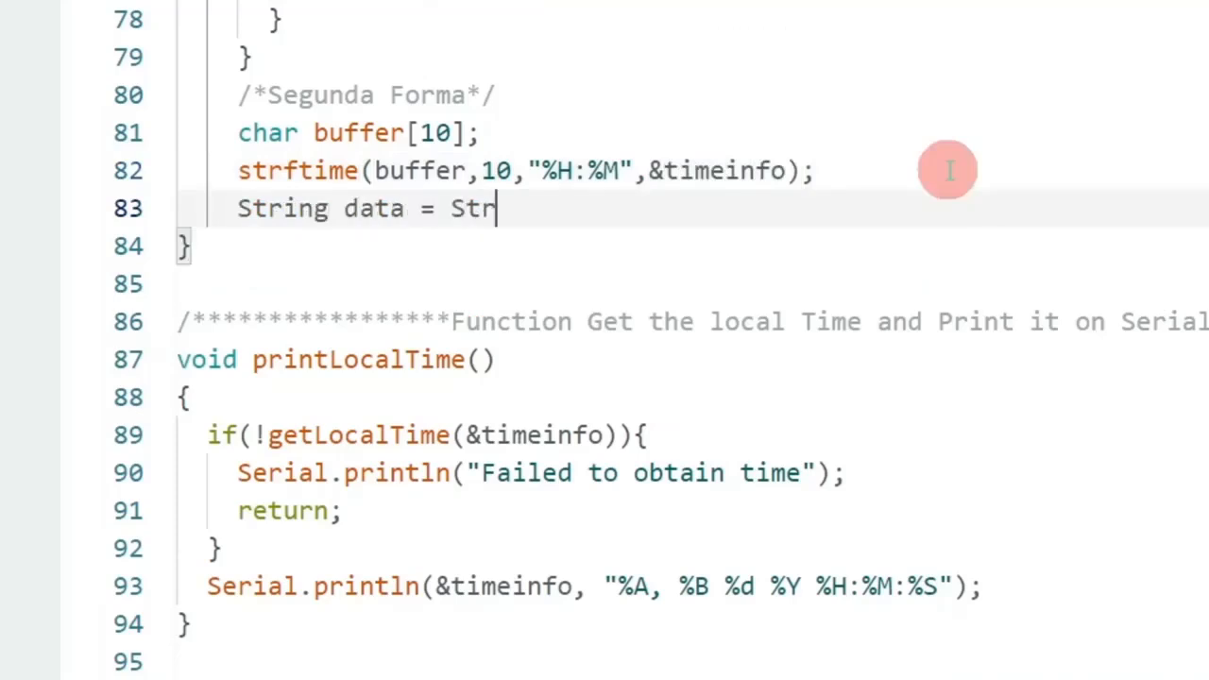
text(ing(buffer);)
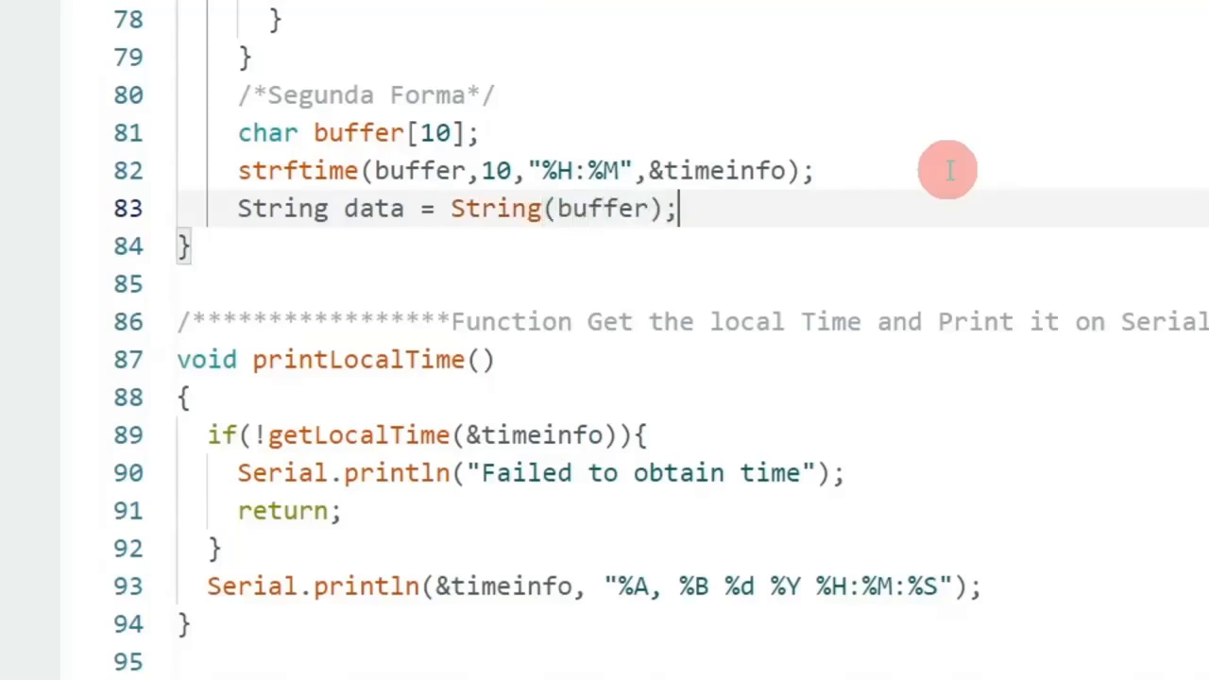
text(if ()
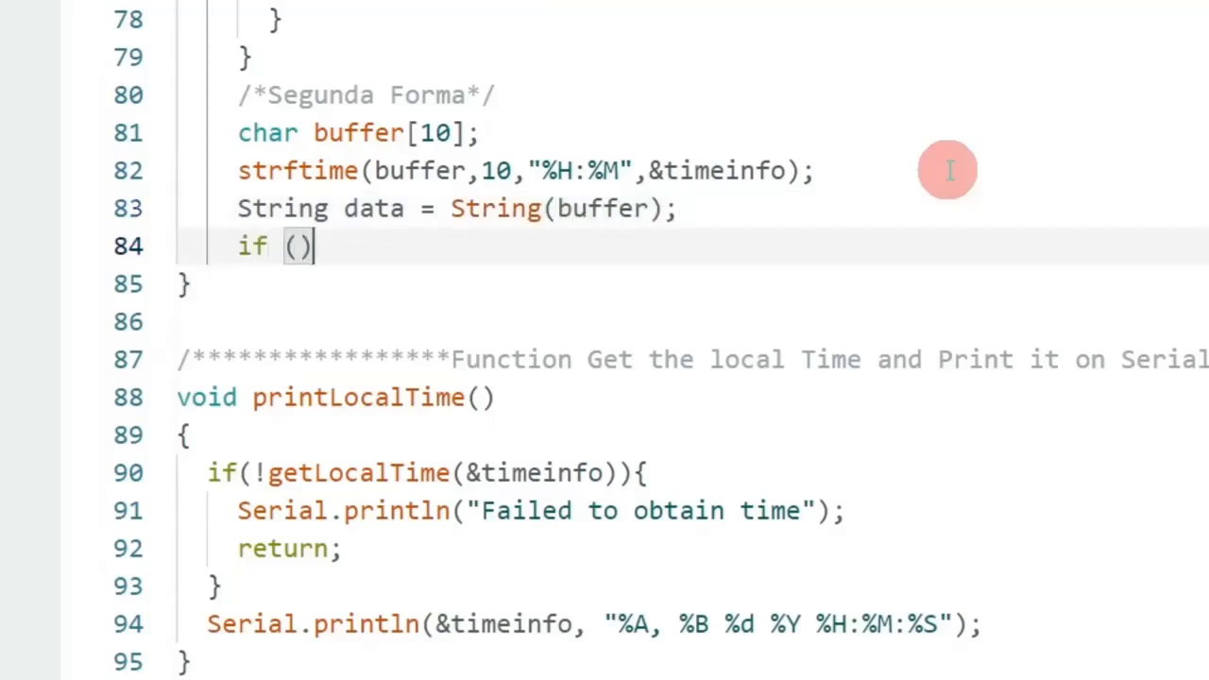
text(data){)
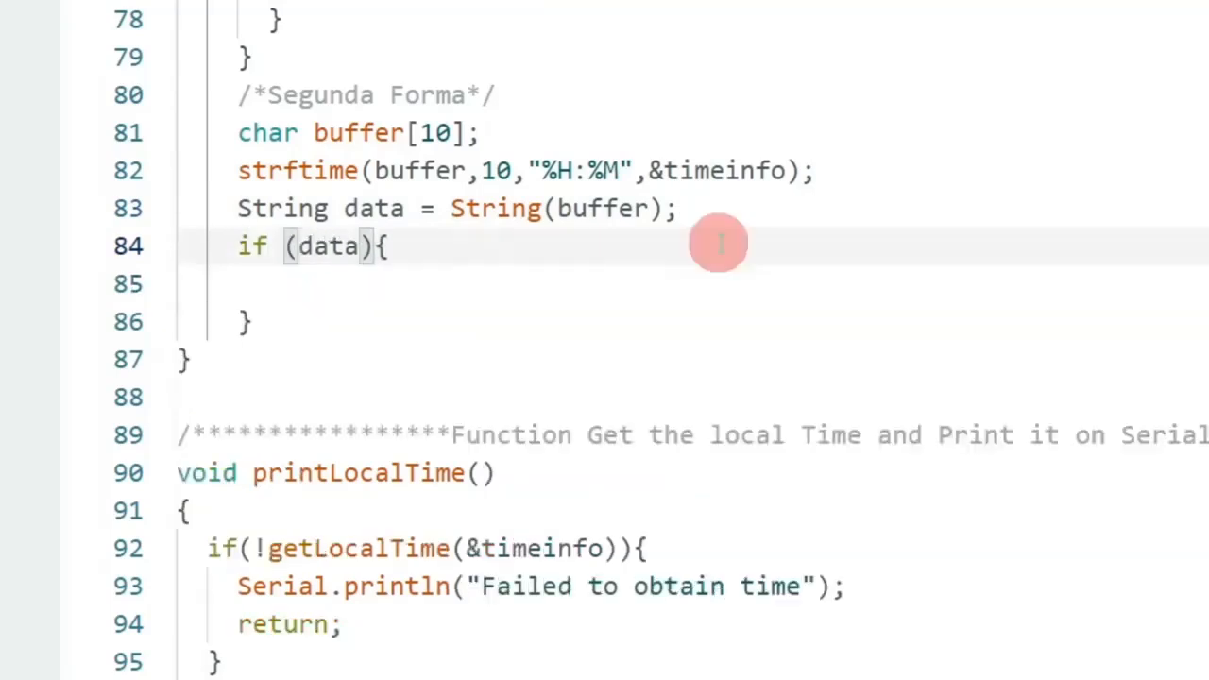
text(.equals("")
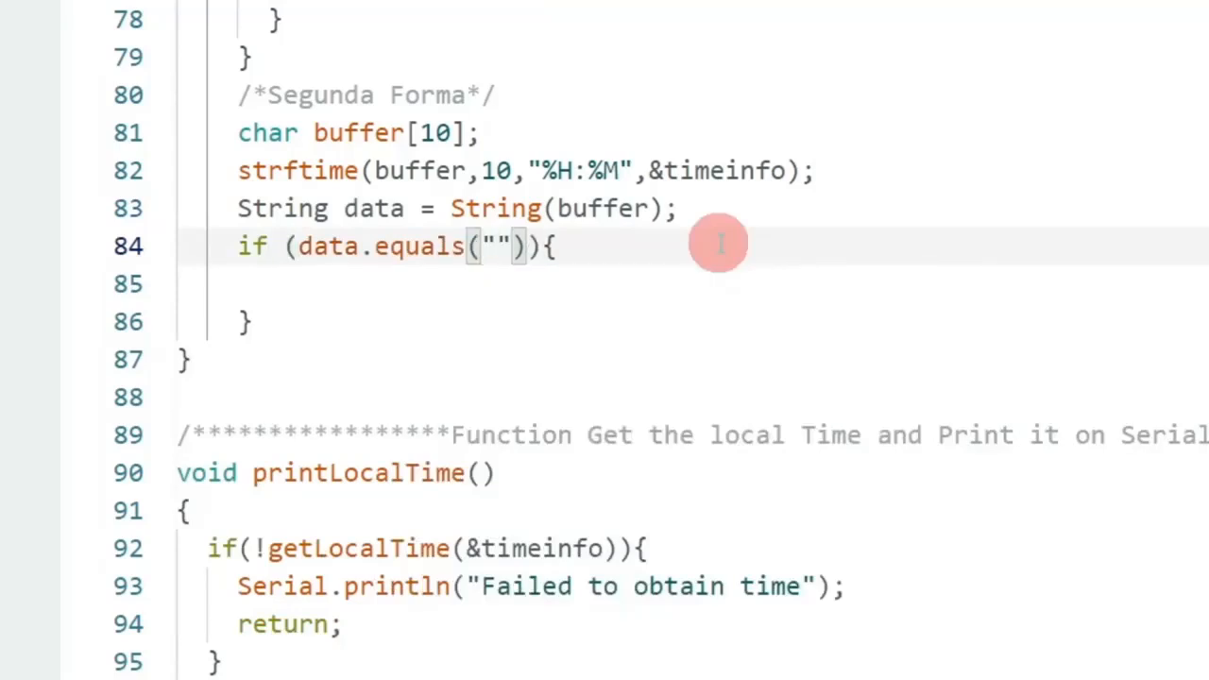
click(492, 246)
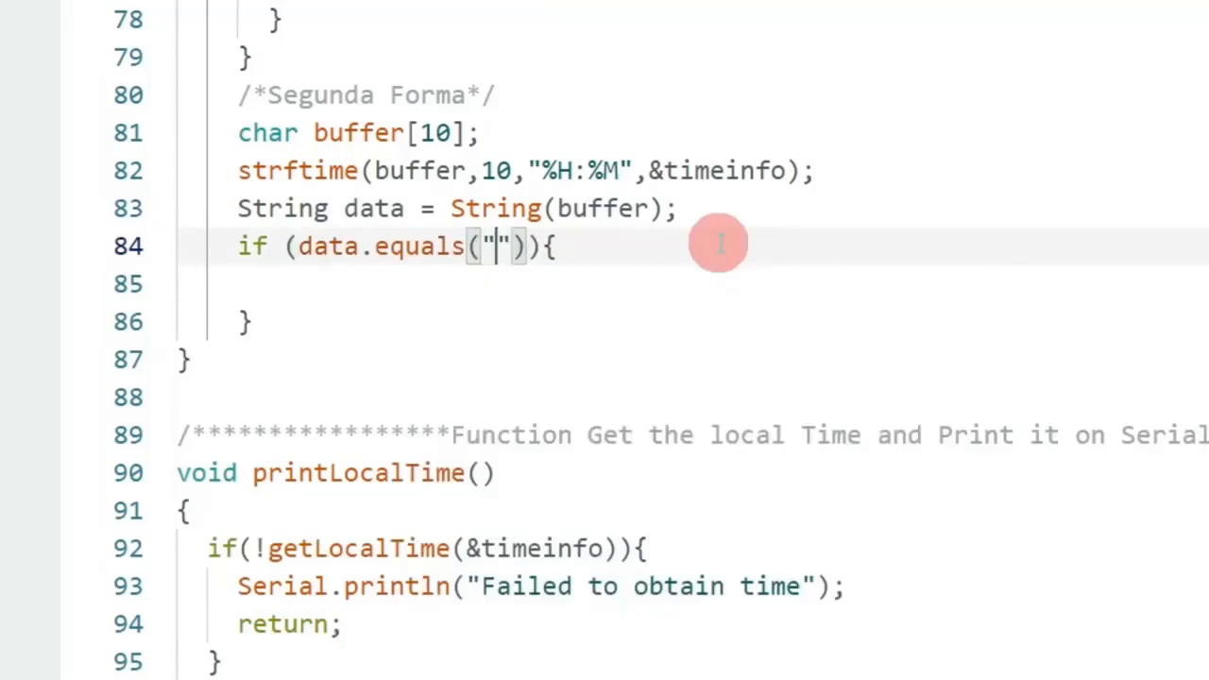
text(13:)
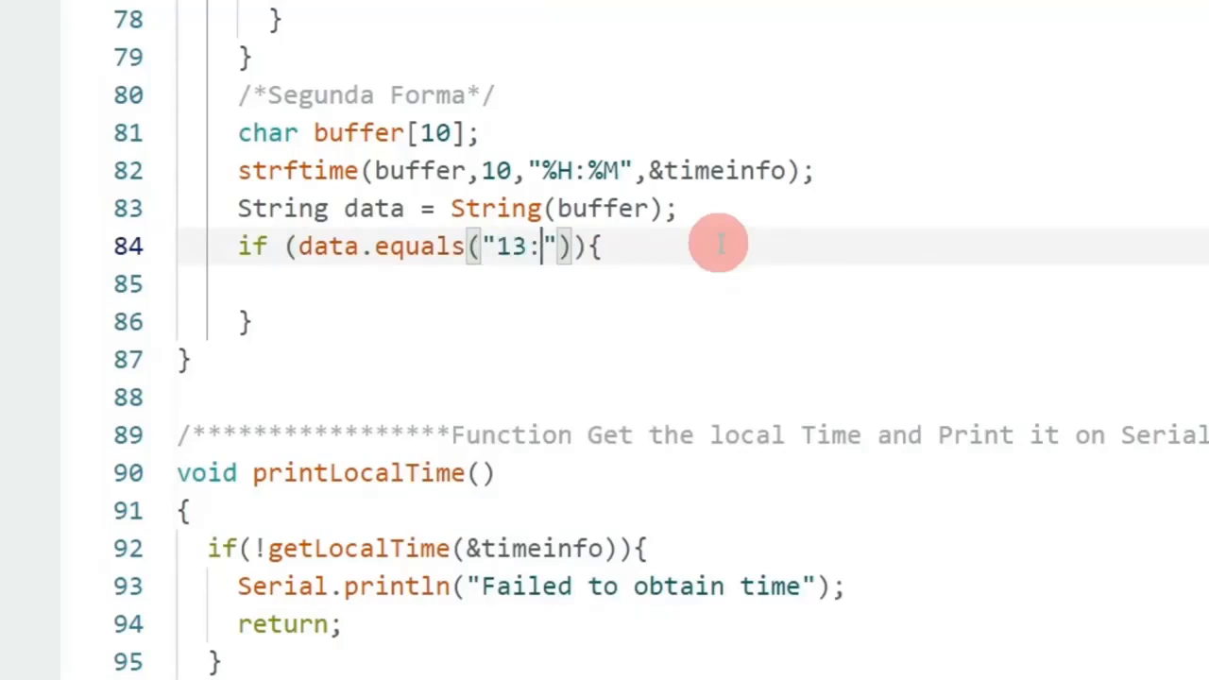
Write pin 26 HIGH and 25 LOW on match, else both pins LOW.
text(digitalWrite(26,HIGH);)
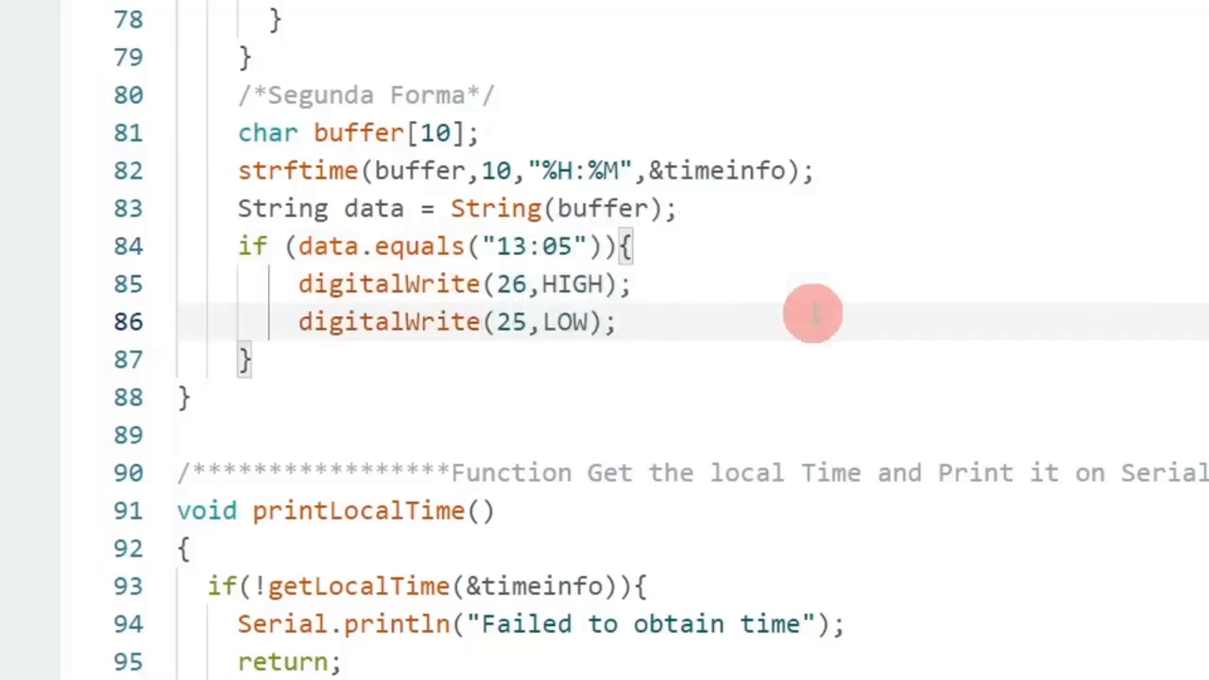
text(else{)
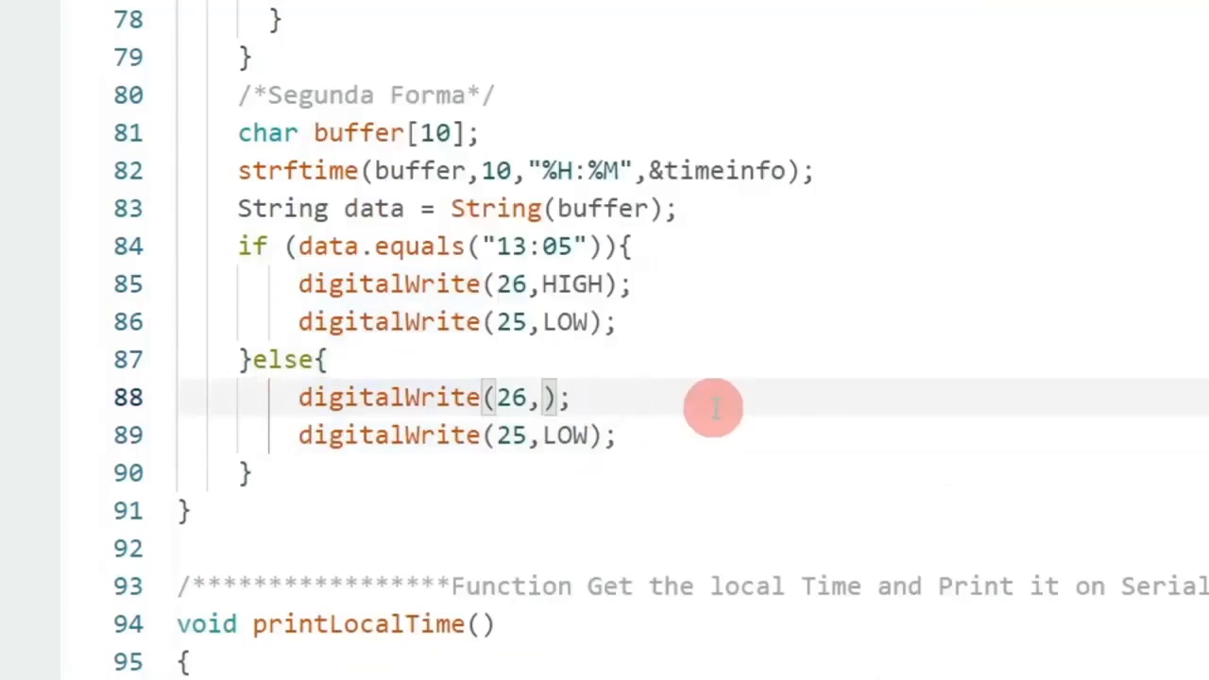
text(LOW)
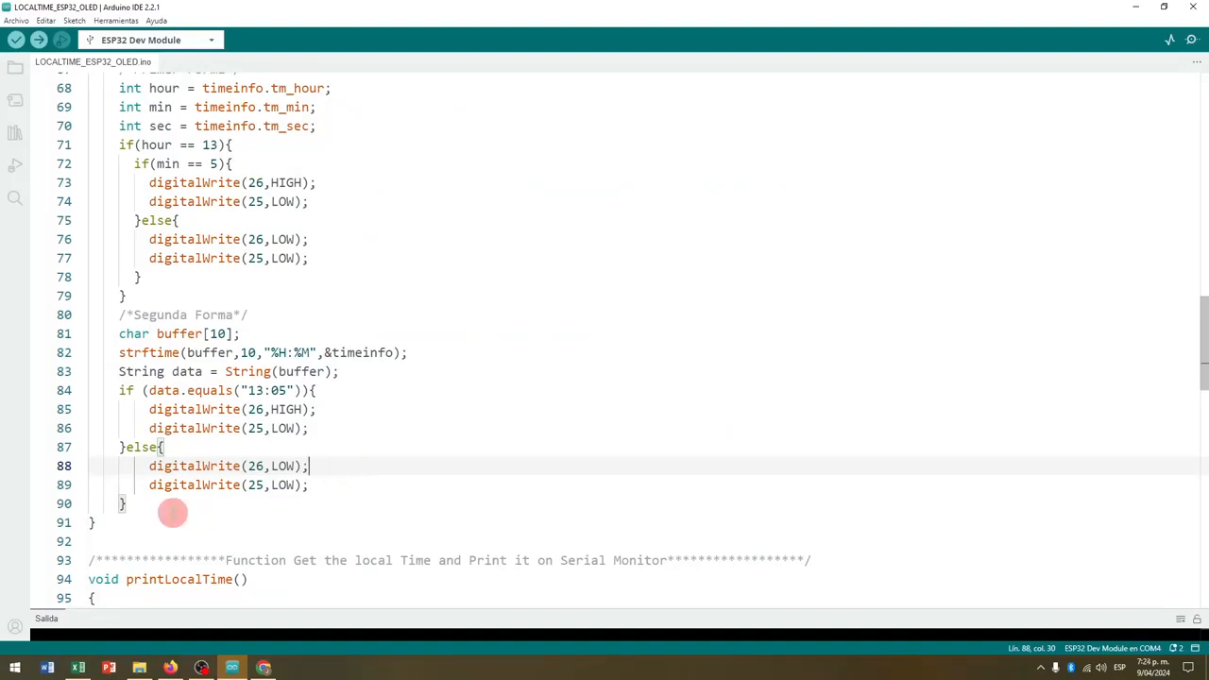
Comment out the Segunda Forma block with Ctrl+/ and upload the sketch to the ESP32.
key(ctrl+/)
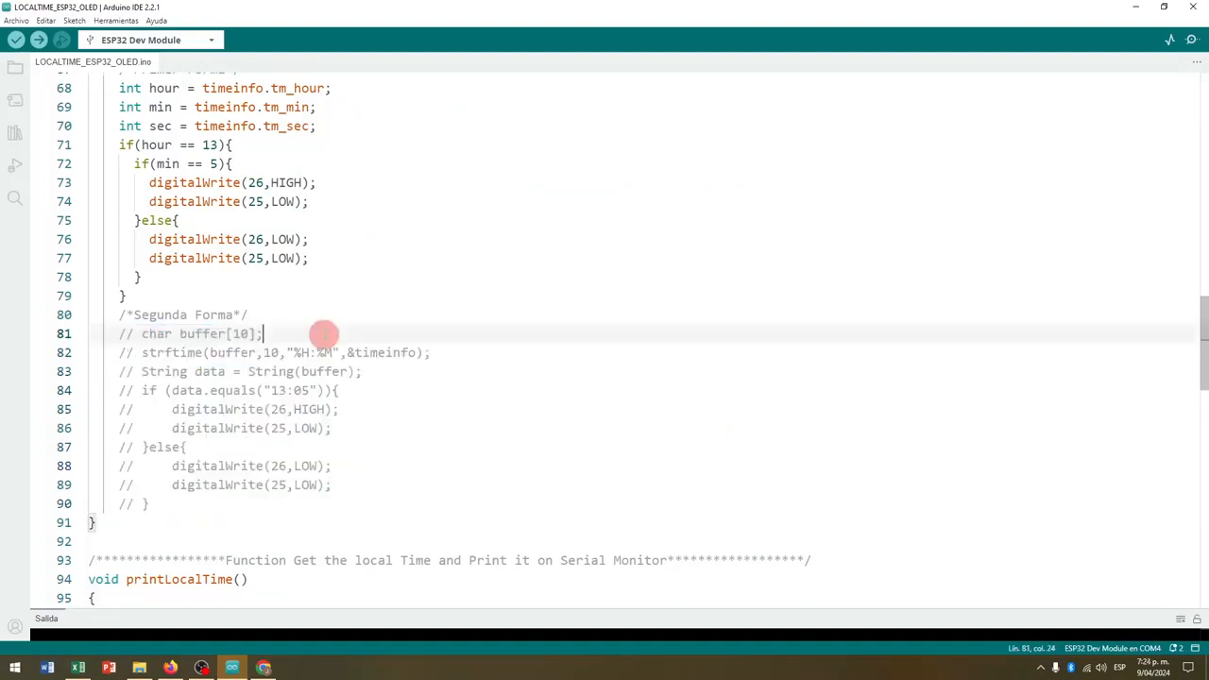
click(61, 39)
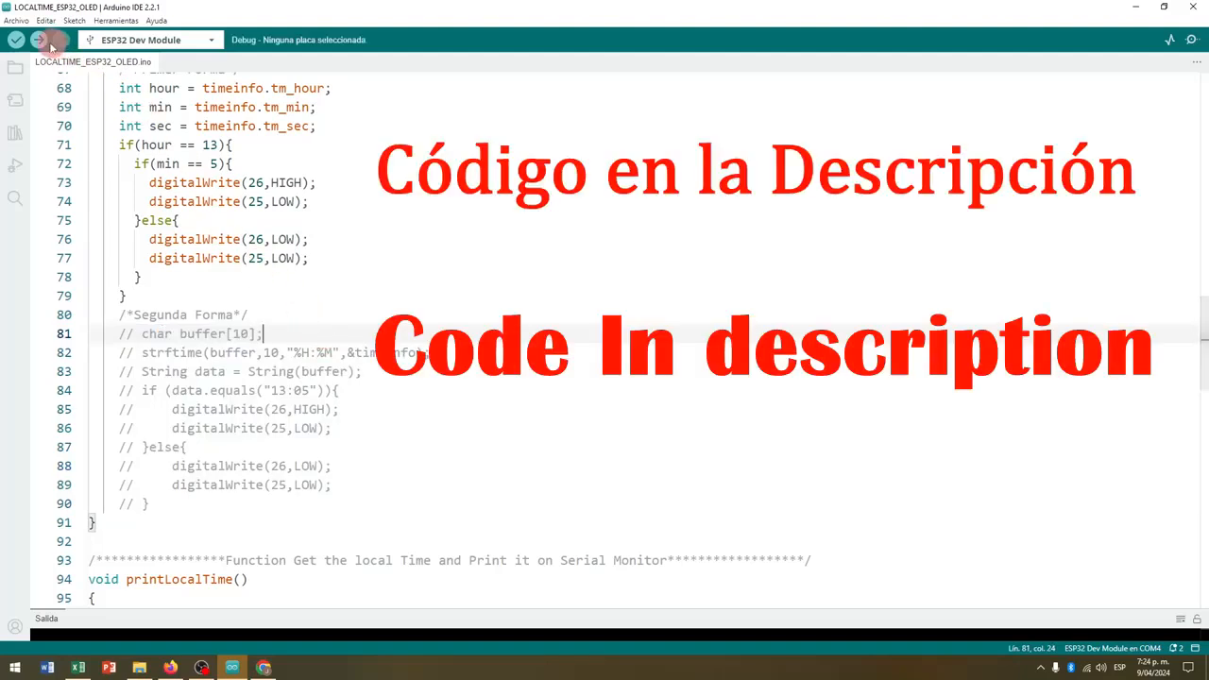
click(15, 40)
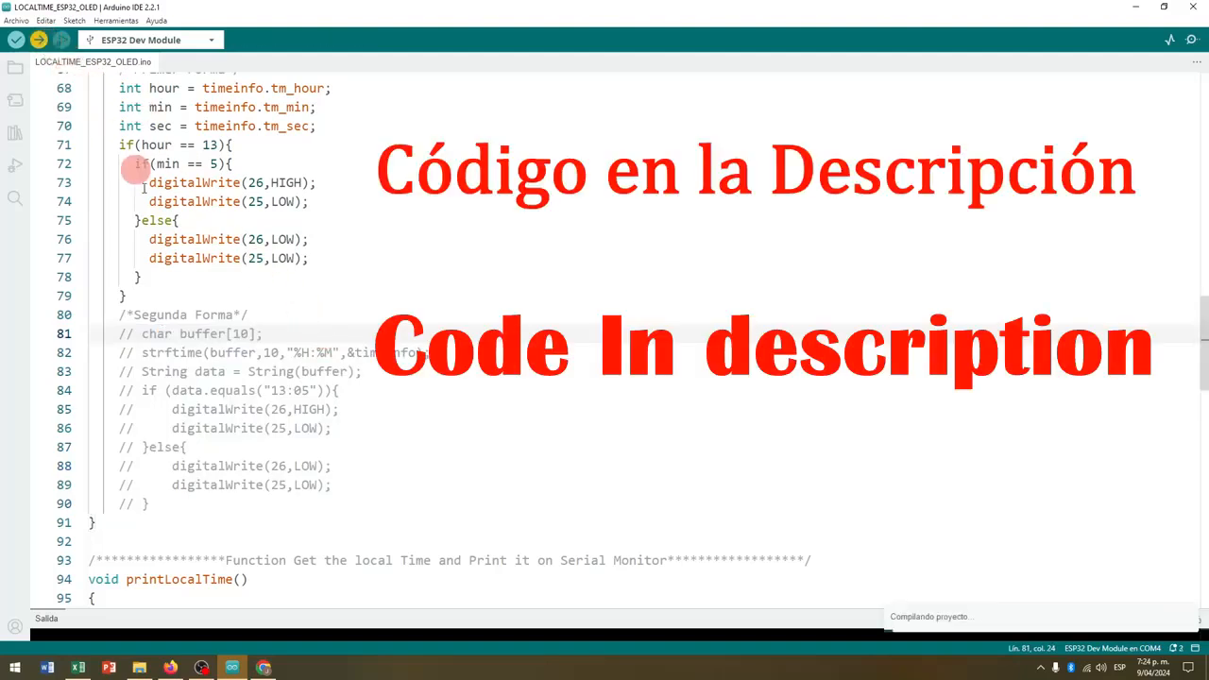